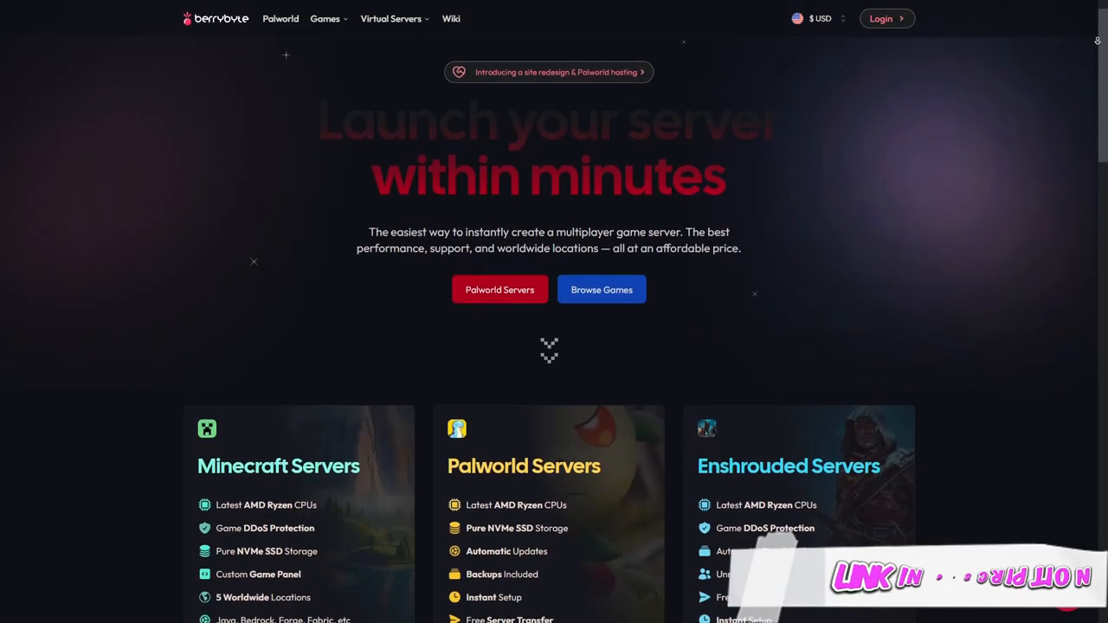
Step: Browse the Spawn Eggs tab in the creative inventory, then filter the item list for 'ender'
scroll("down", 3)
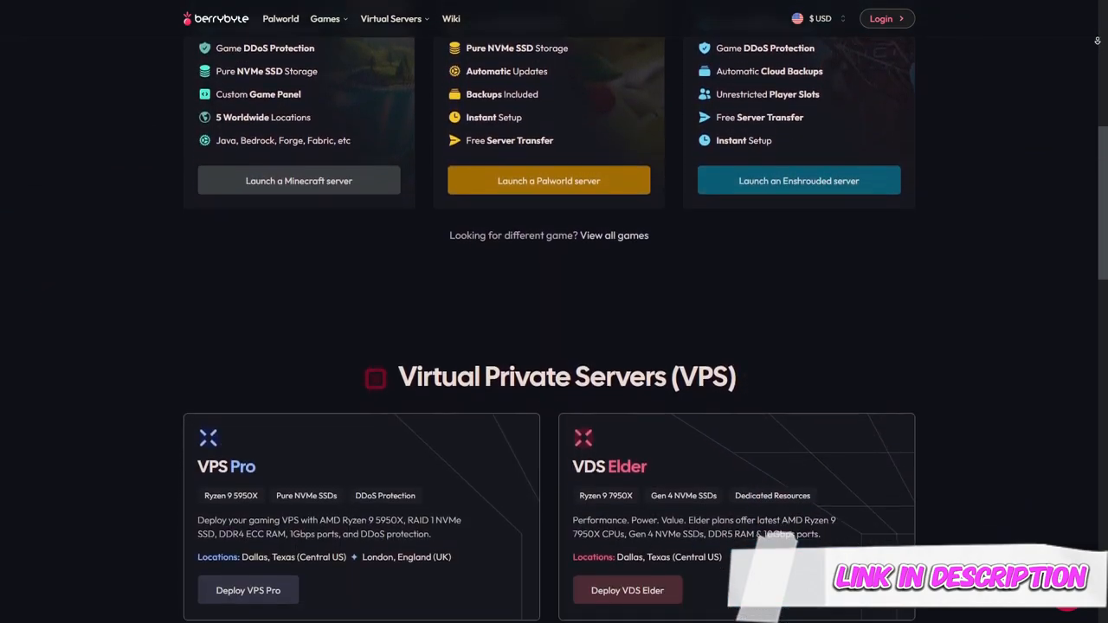
scroll("down", 3)
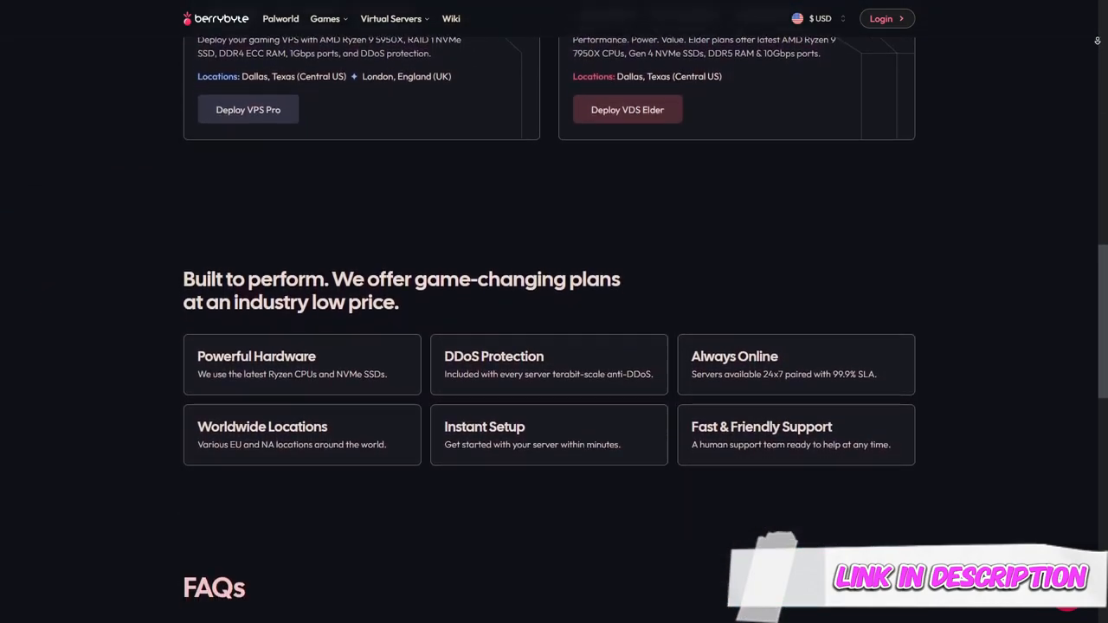
scroll("down", 3)
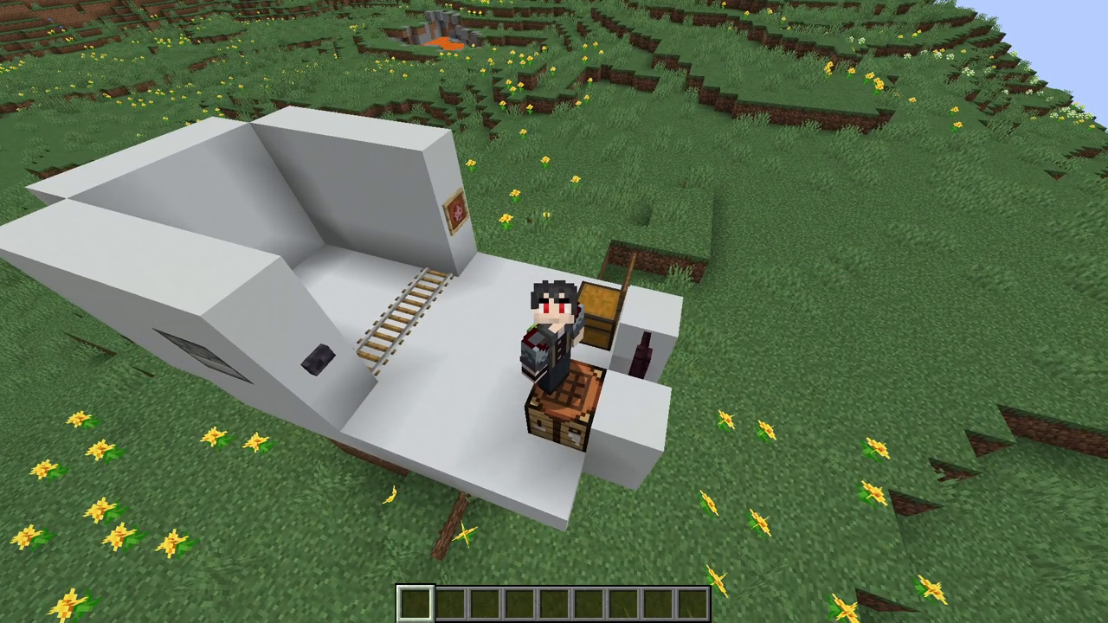
key("e")
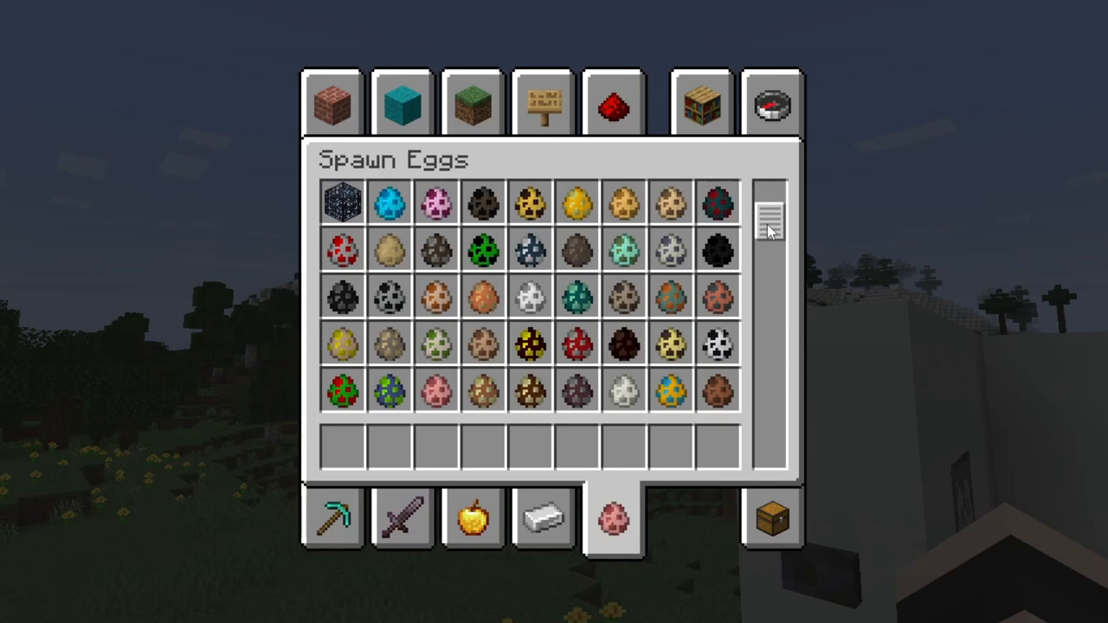
scroll("down", 3)
type("ender")
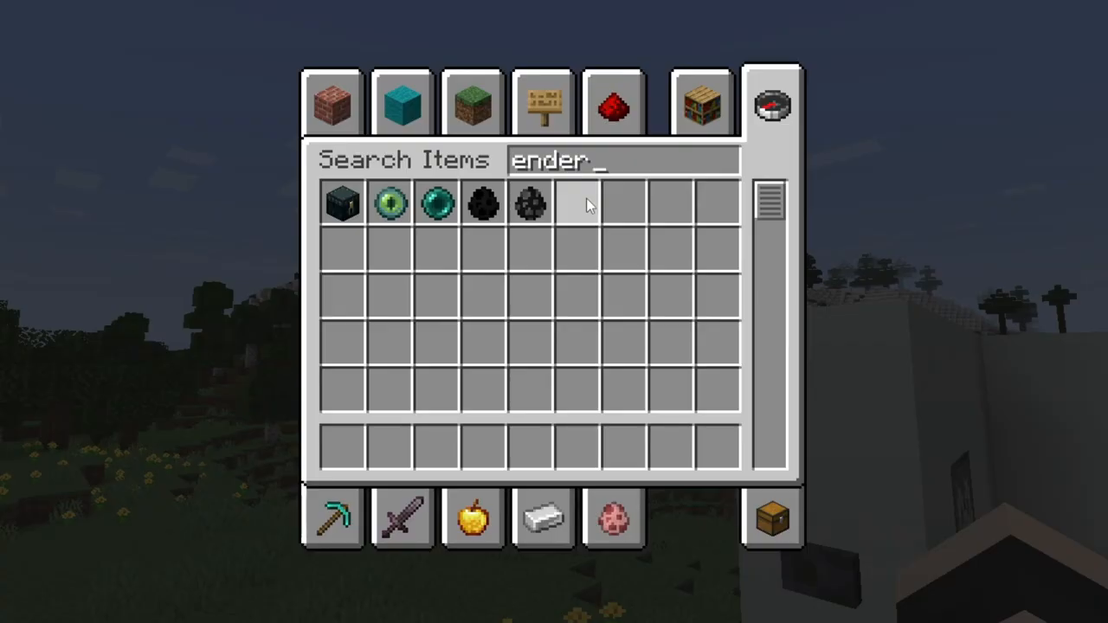
key("Escape")
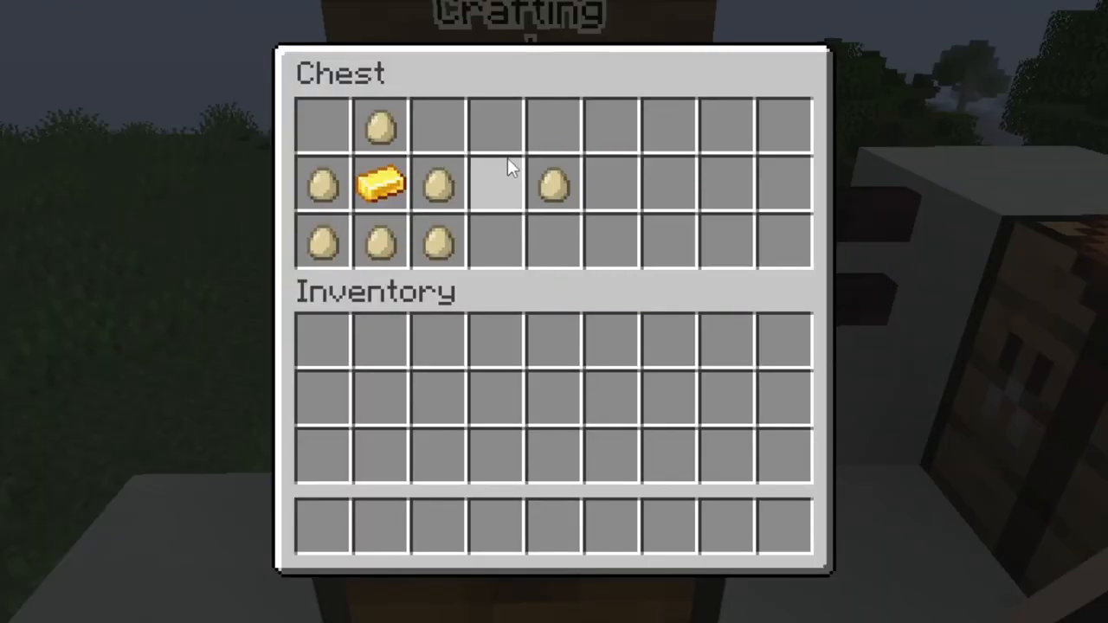
mouse_move(476, 191)
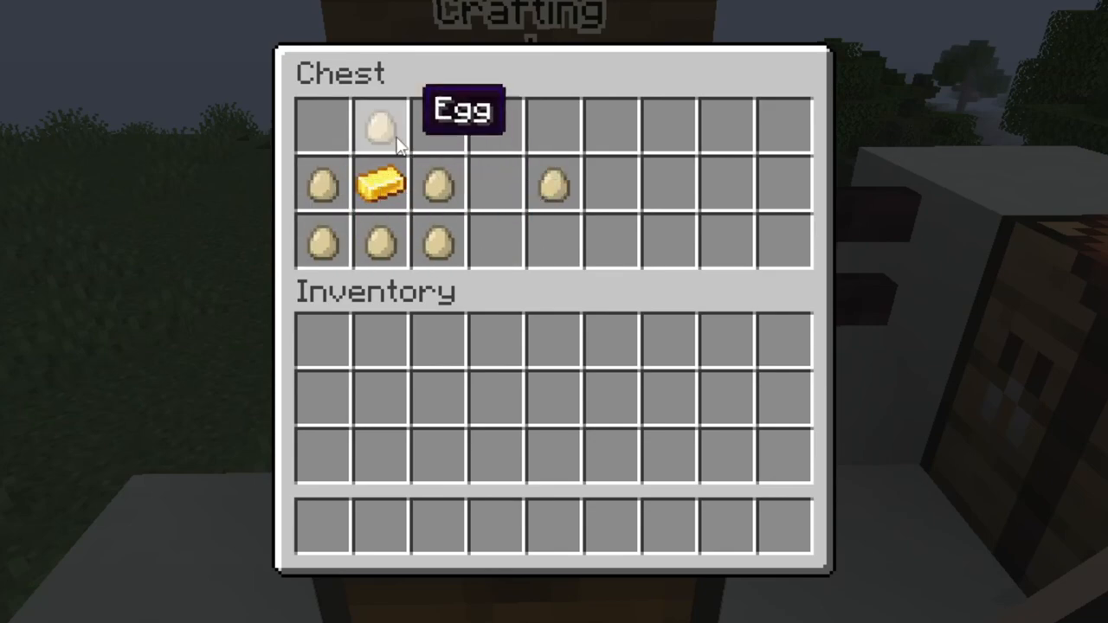
mouse_move(381, 182)
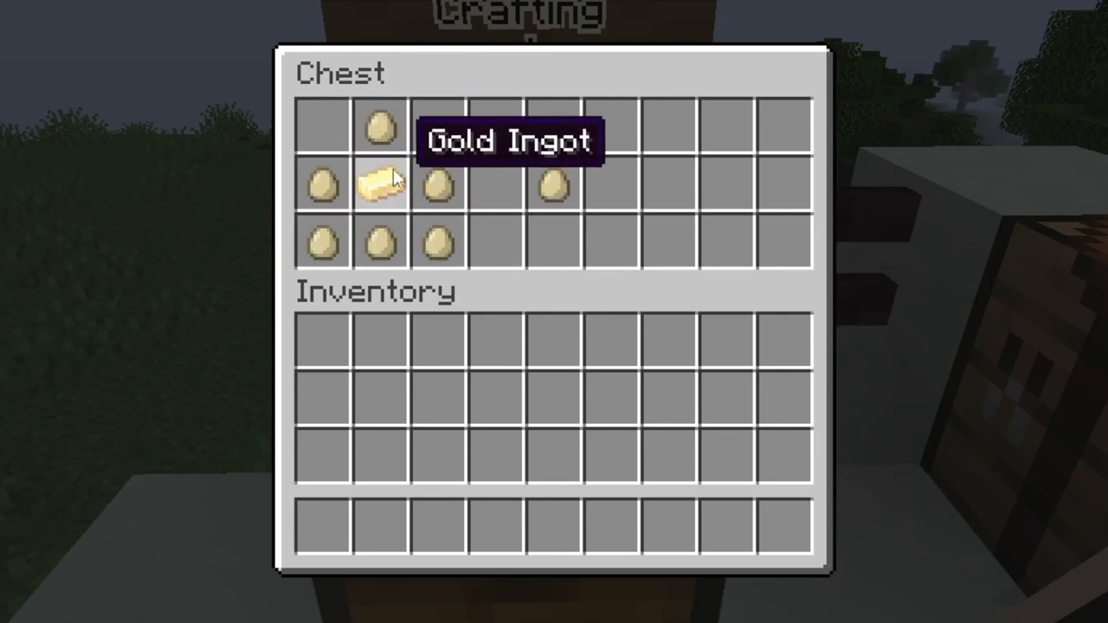
mouse_move(554, 187)
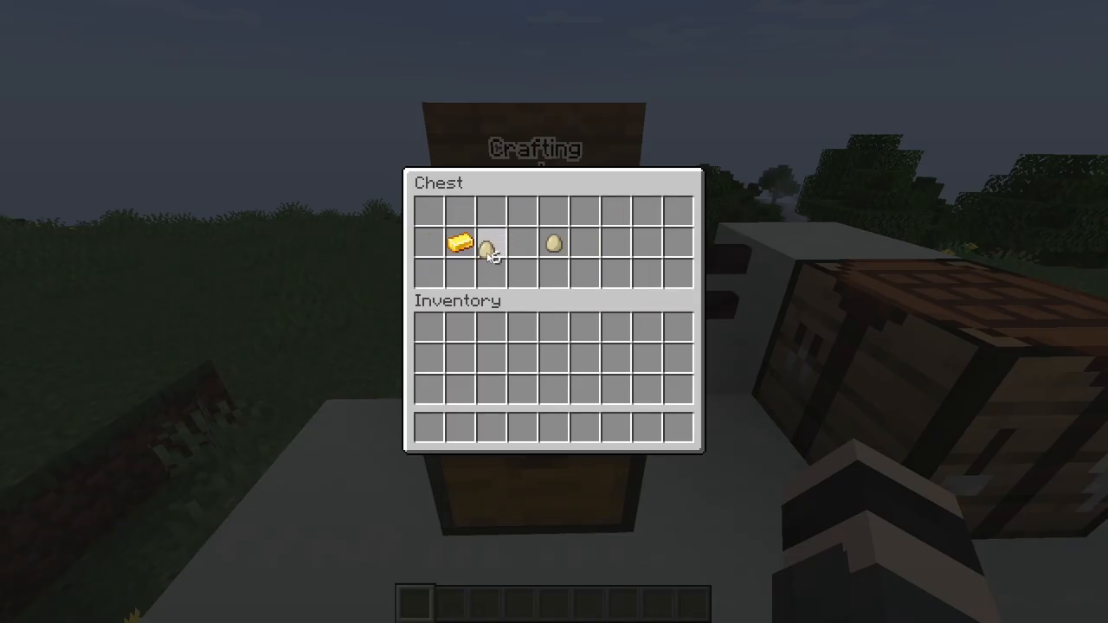
Step: Close the Poke Egg recipe chest and take the Poke Egg into the hotbar
key("Escape")
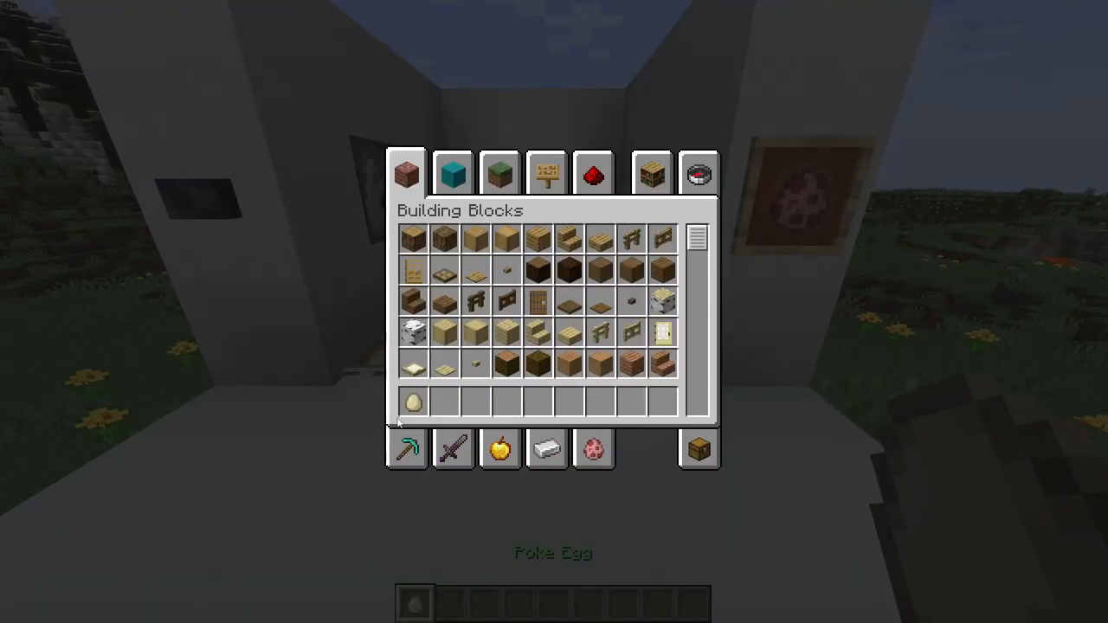
Step: Throw the Poke Egg at the pigs until one is caught, then check the inventory for the Pig Spawn Egg
key("Escape")
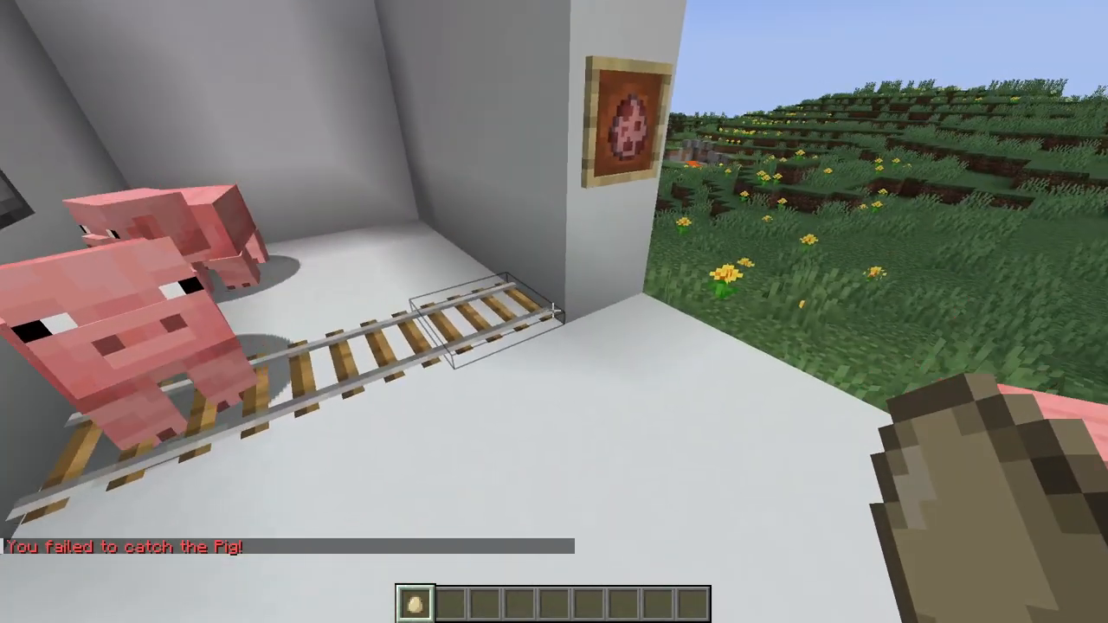
mouse_move(555, 312)
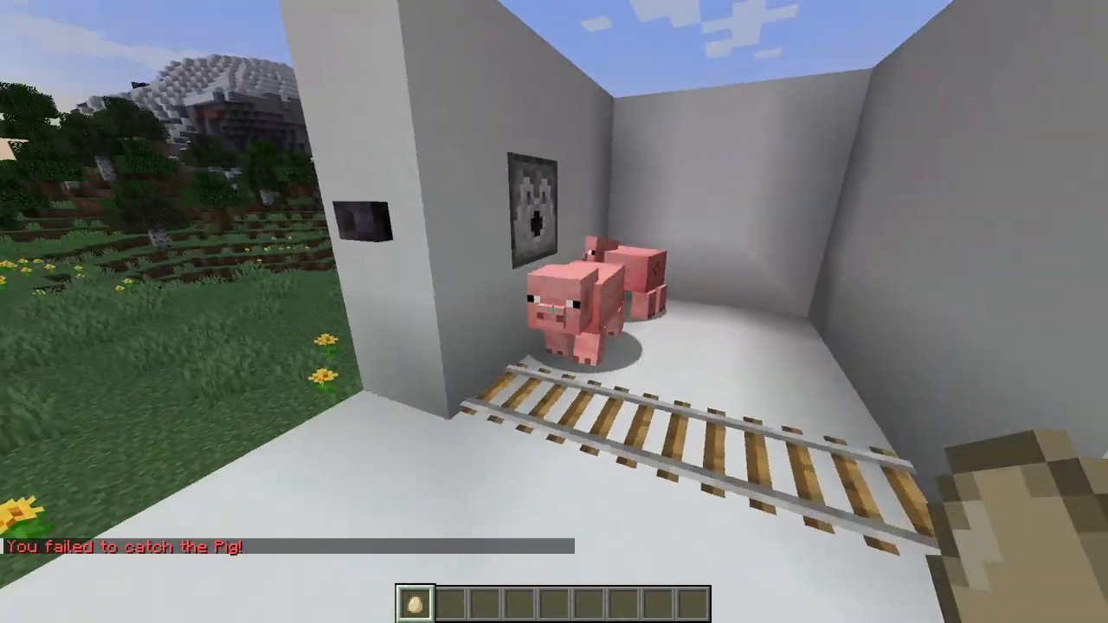
mouse_move(555, 312)
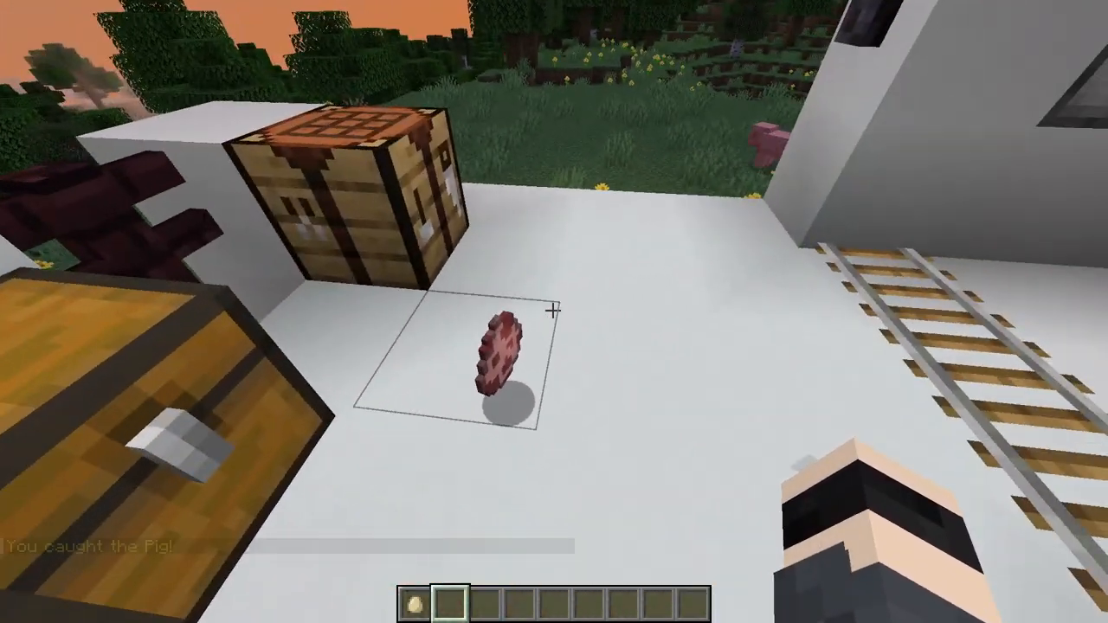
key("e")
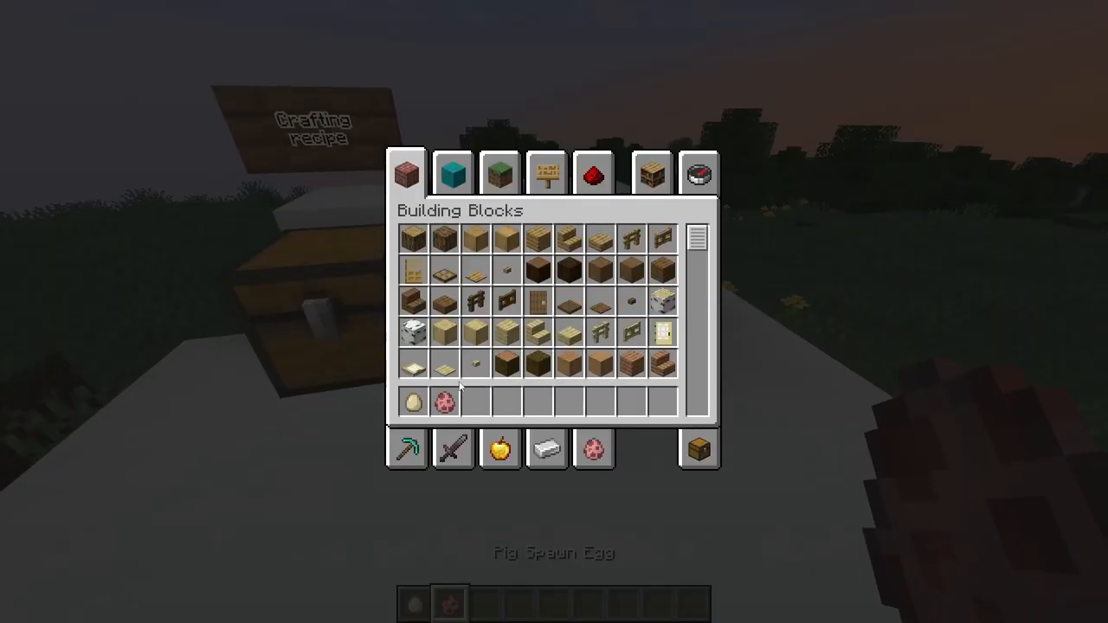
mouse_move(443, 402)
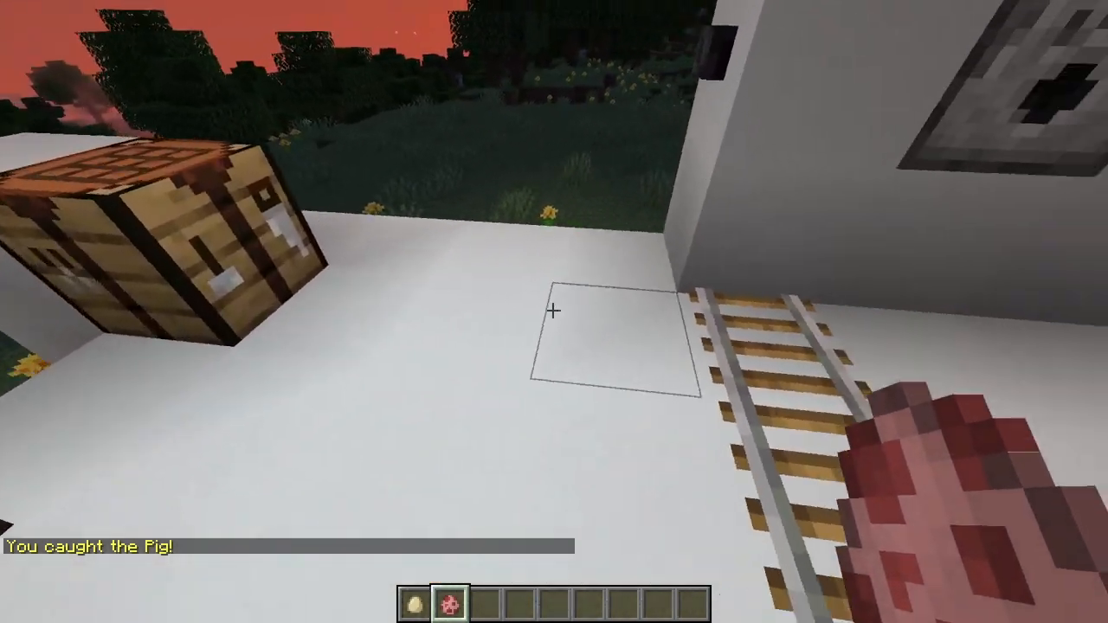
key("e")
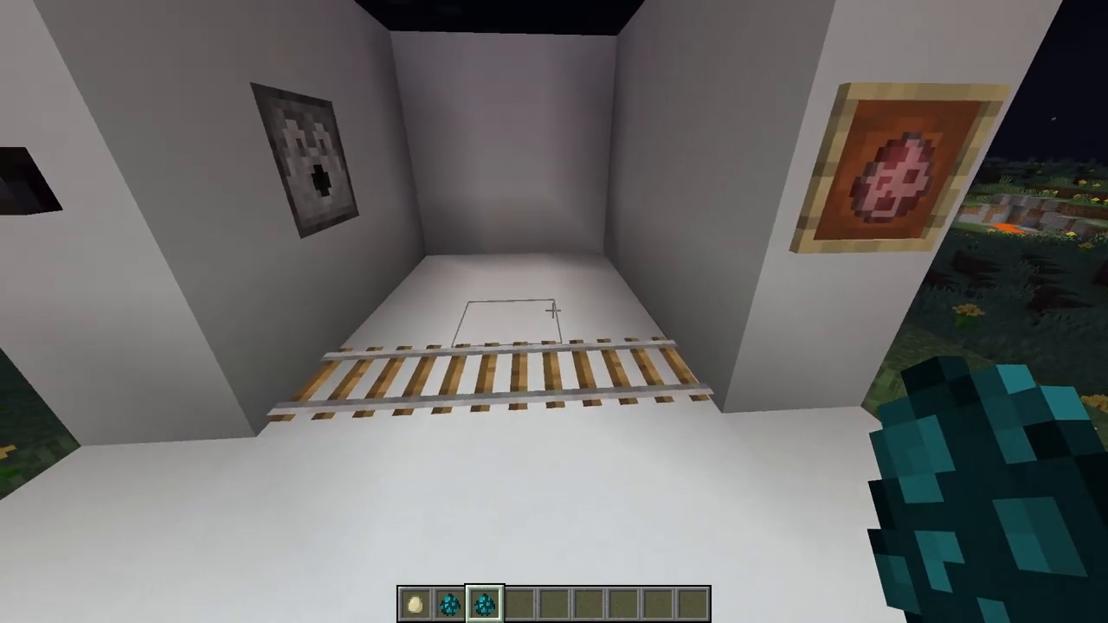
mouse_move(554, 312)
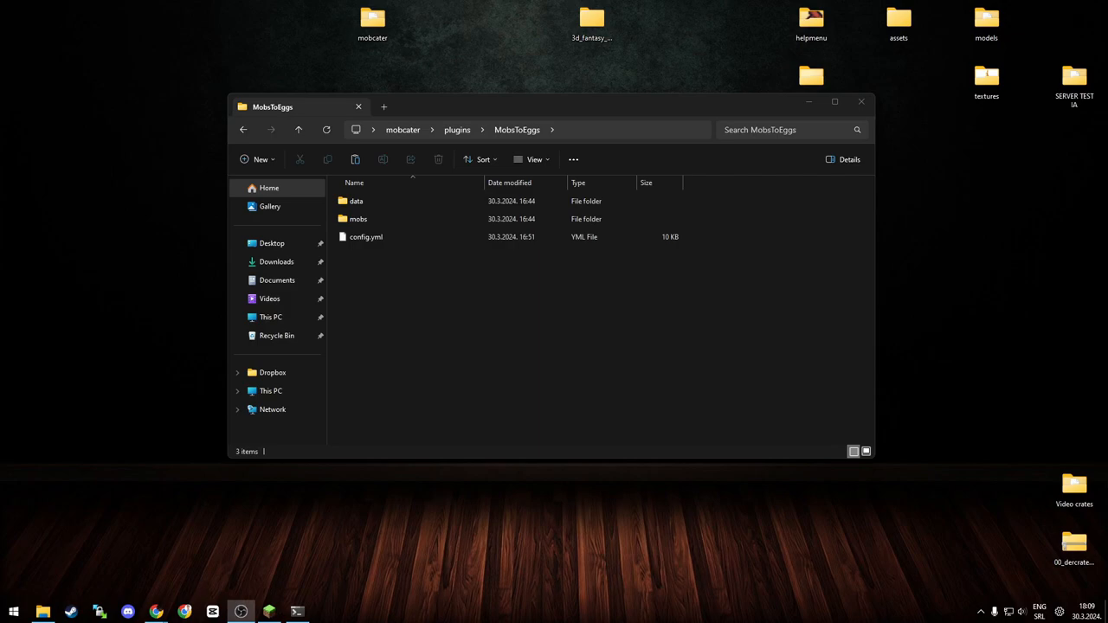
mouse_move(447, 321)
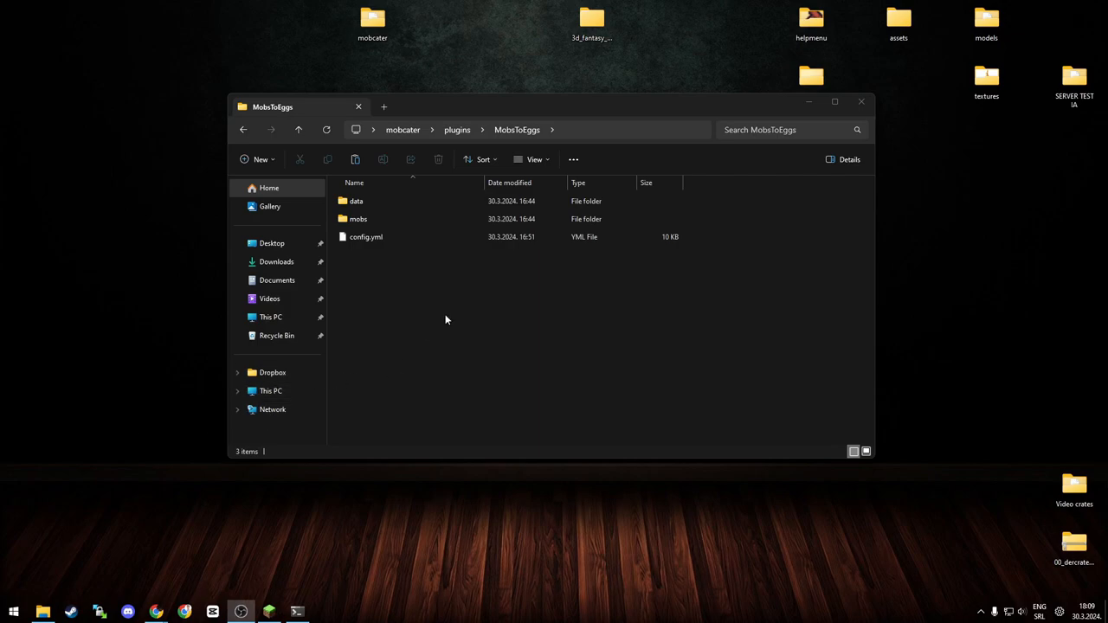
mouse_move(443, 312)
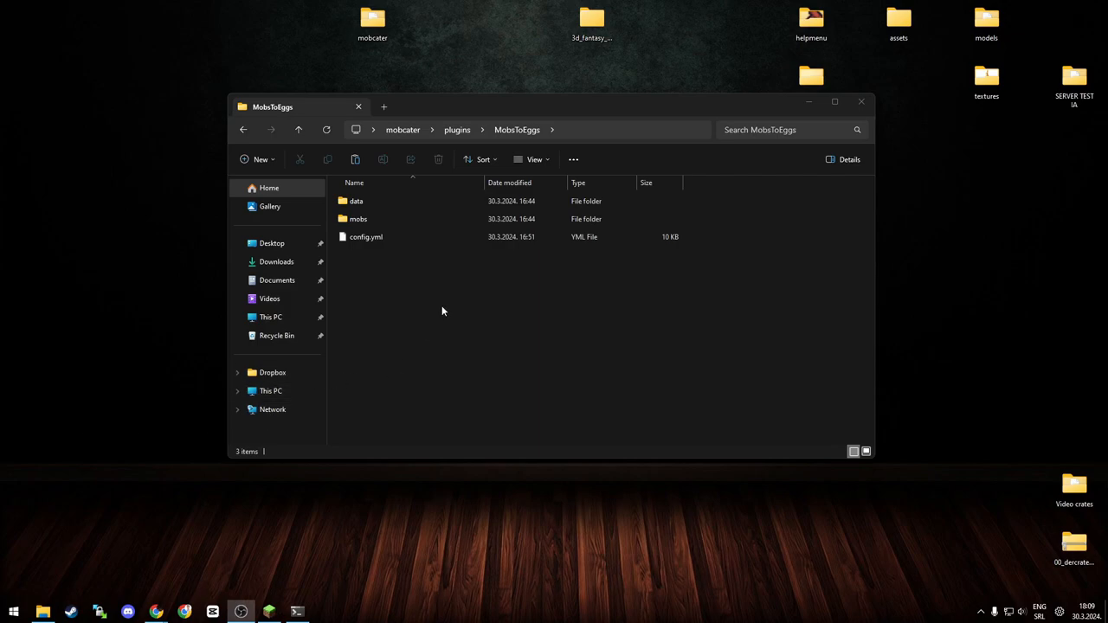
Step: Navigate into data > language and select one of the .yml language files
left_click(365, 236)
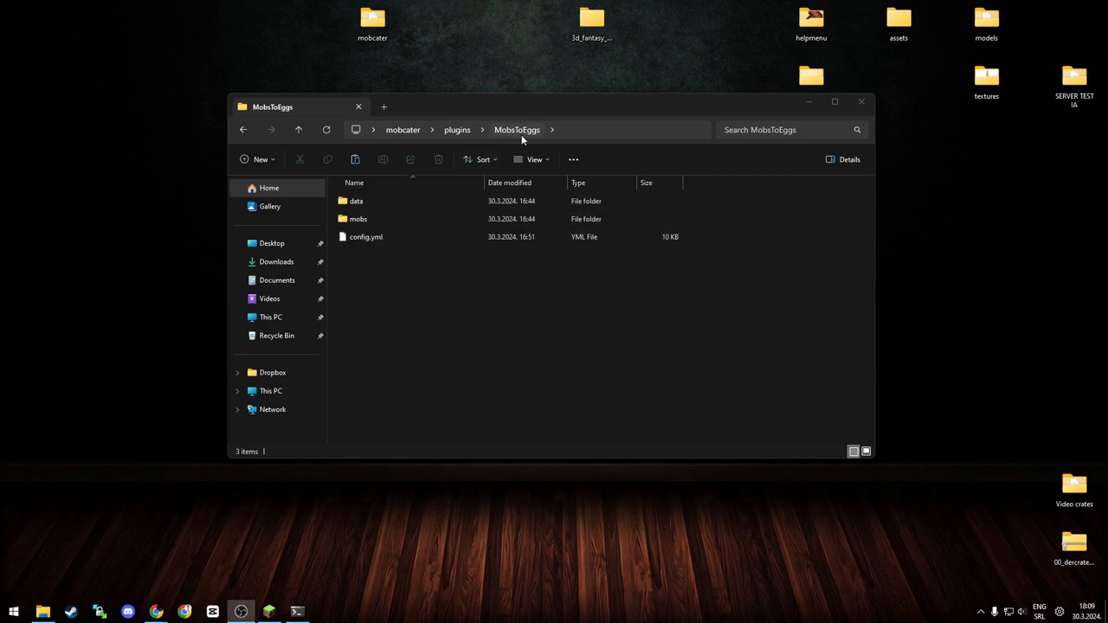
left_click(356, 200)
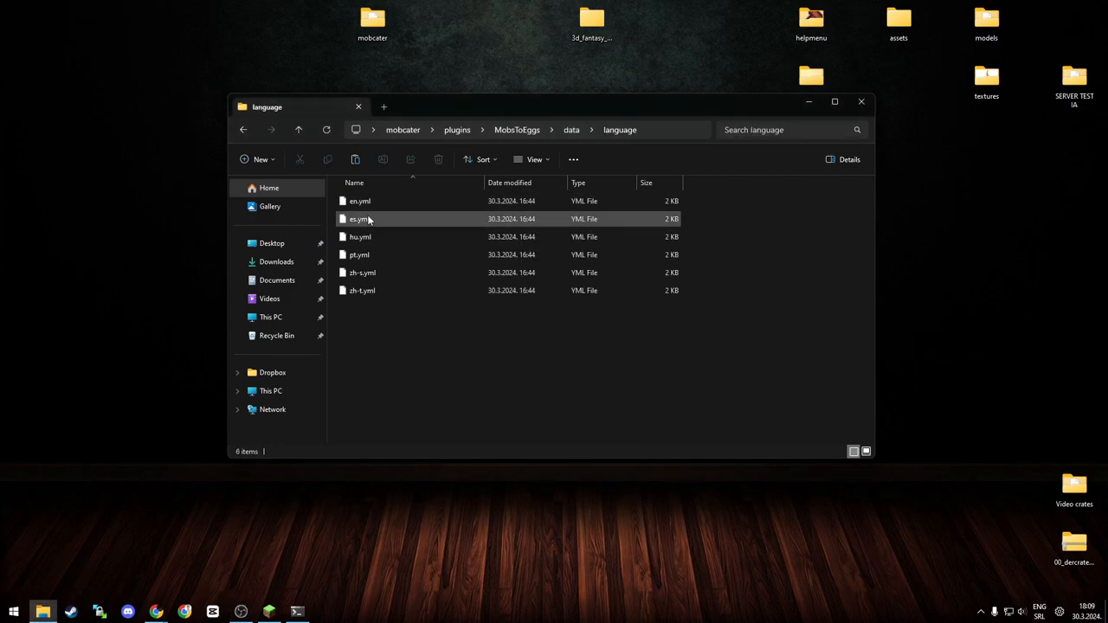
left_click(362, 271)
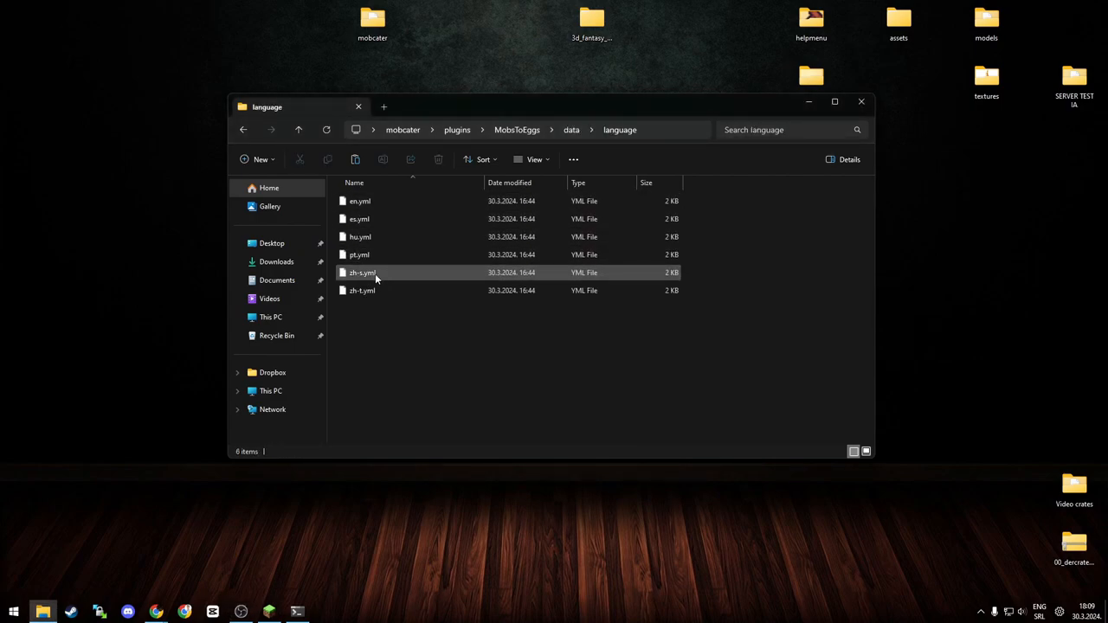
mouse_move(374, 275)
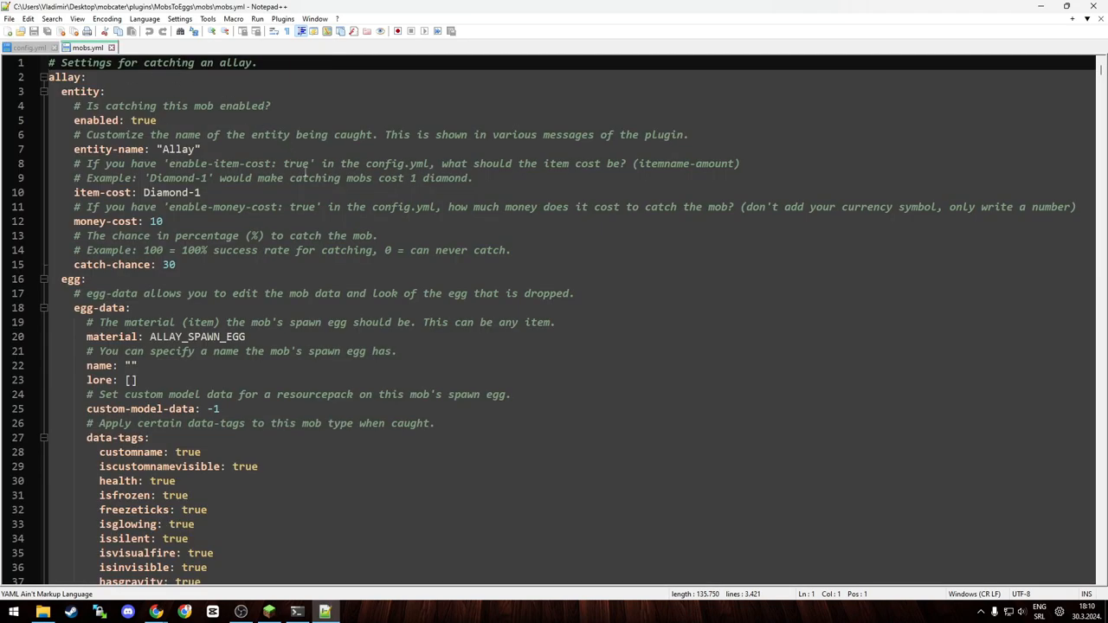
Step: Scroll through mobs.yml past the allay's item cost, catch chance and egg-data settings
scroll("down", 3)
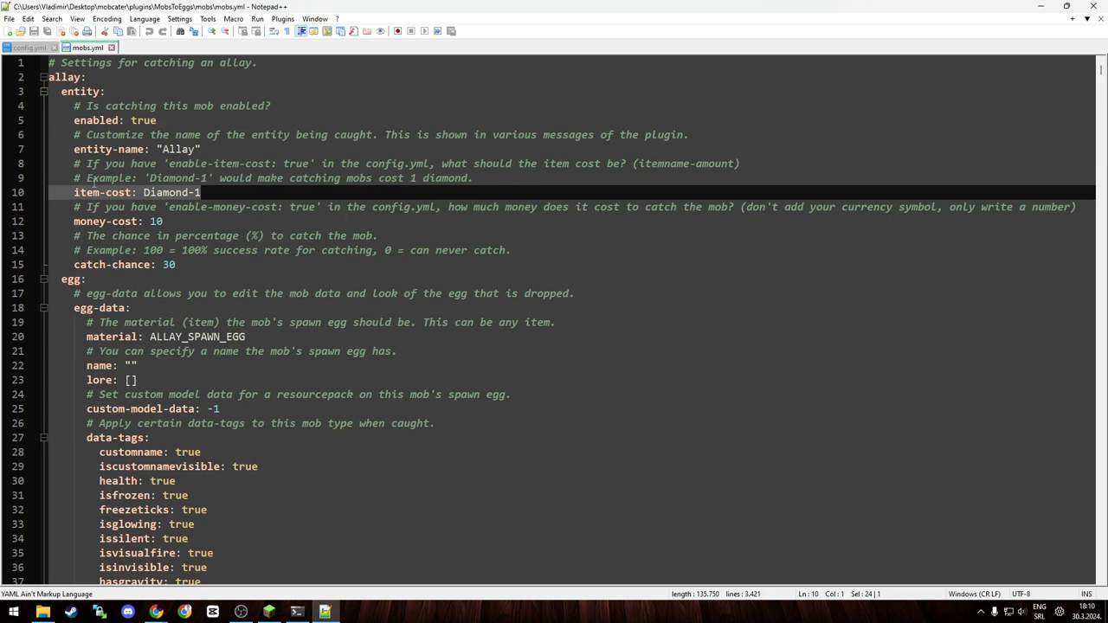
scroll("down", 3)
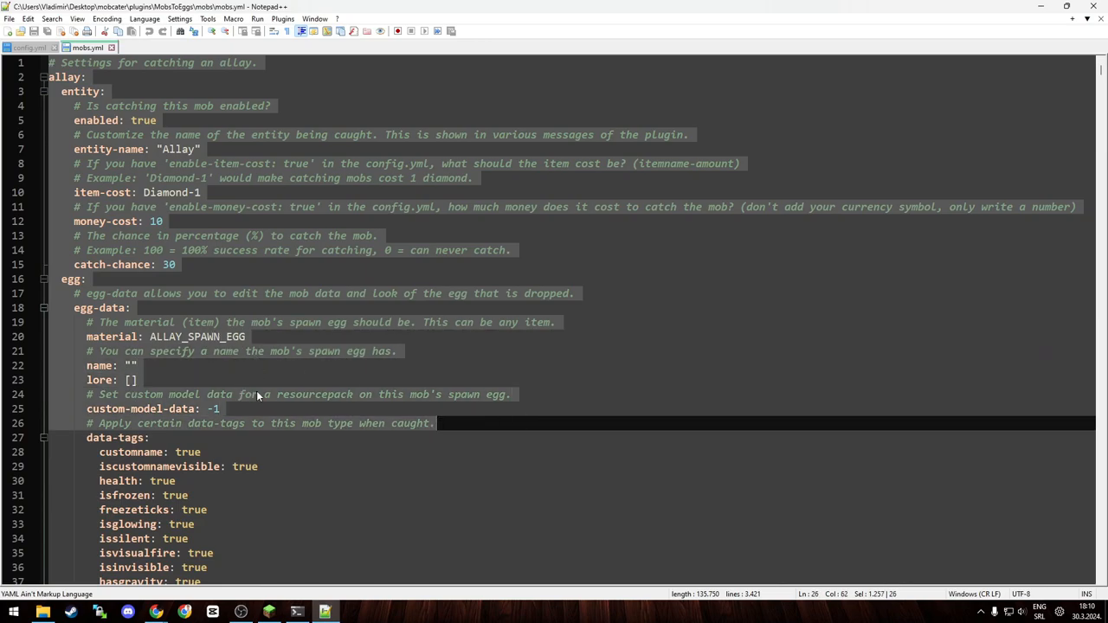
scroll("down", 3)
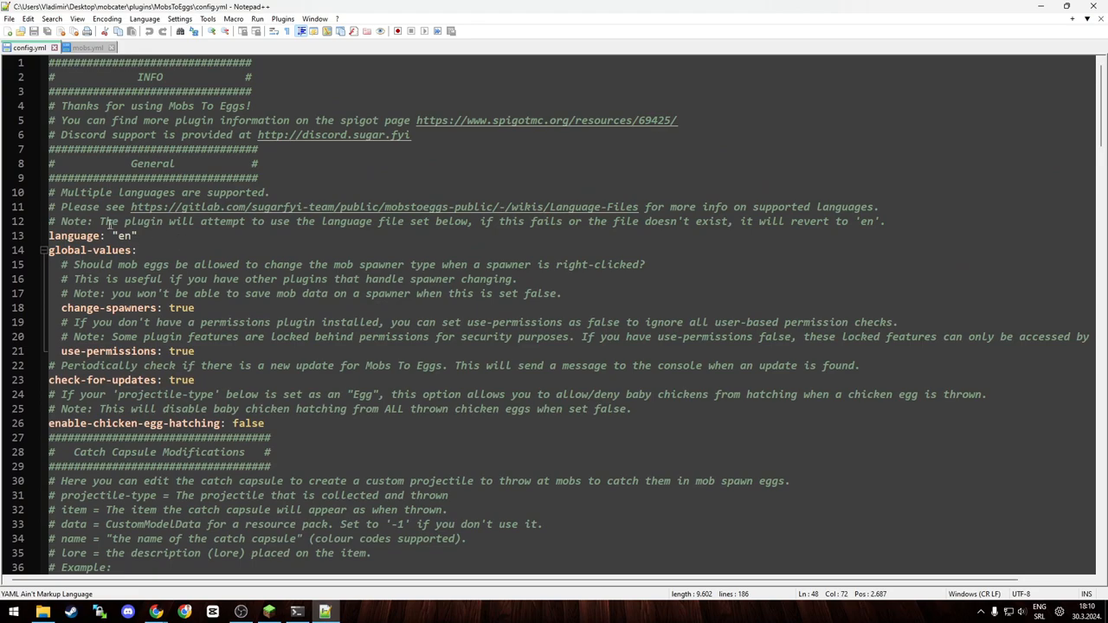
scroll("down", 3)
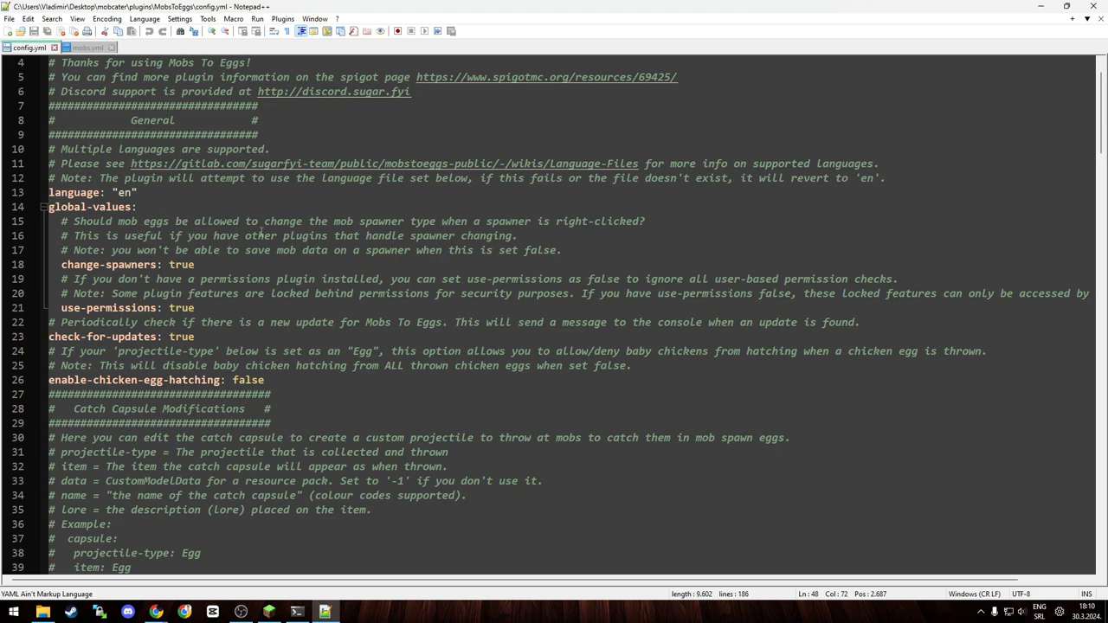
scroll("down", 3)
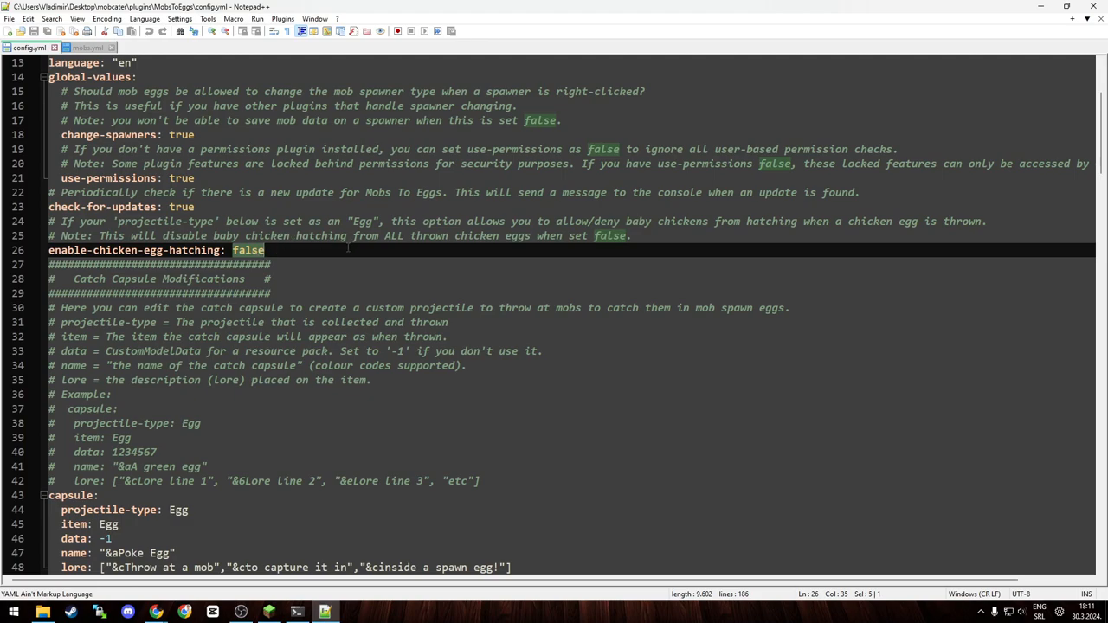
scroll("down", 3)
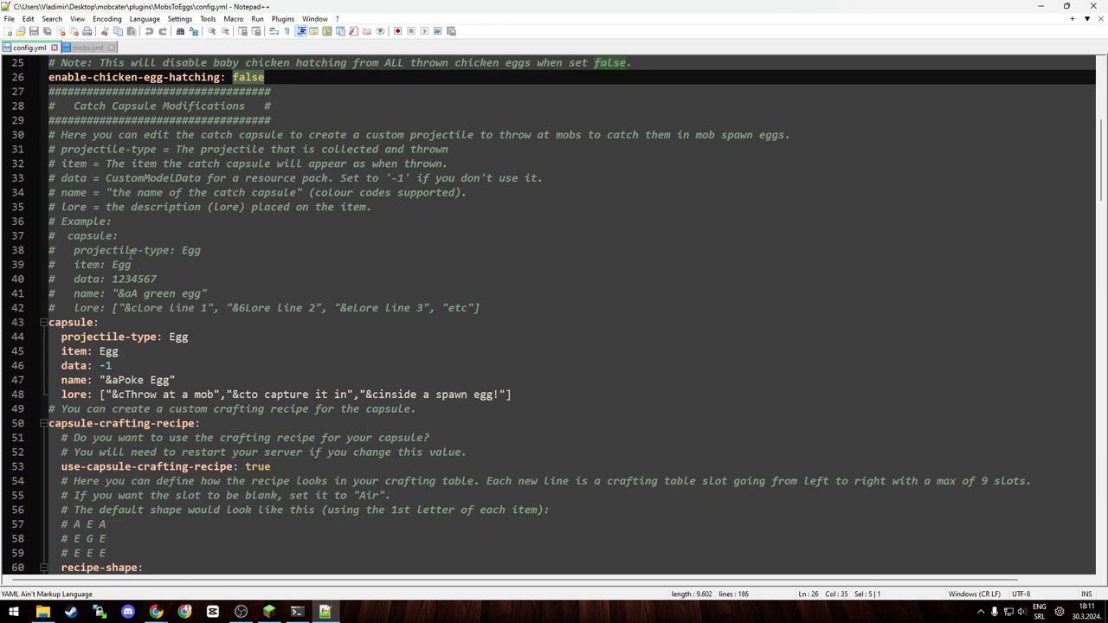
mouse_move(67, 319)
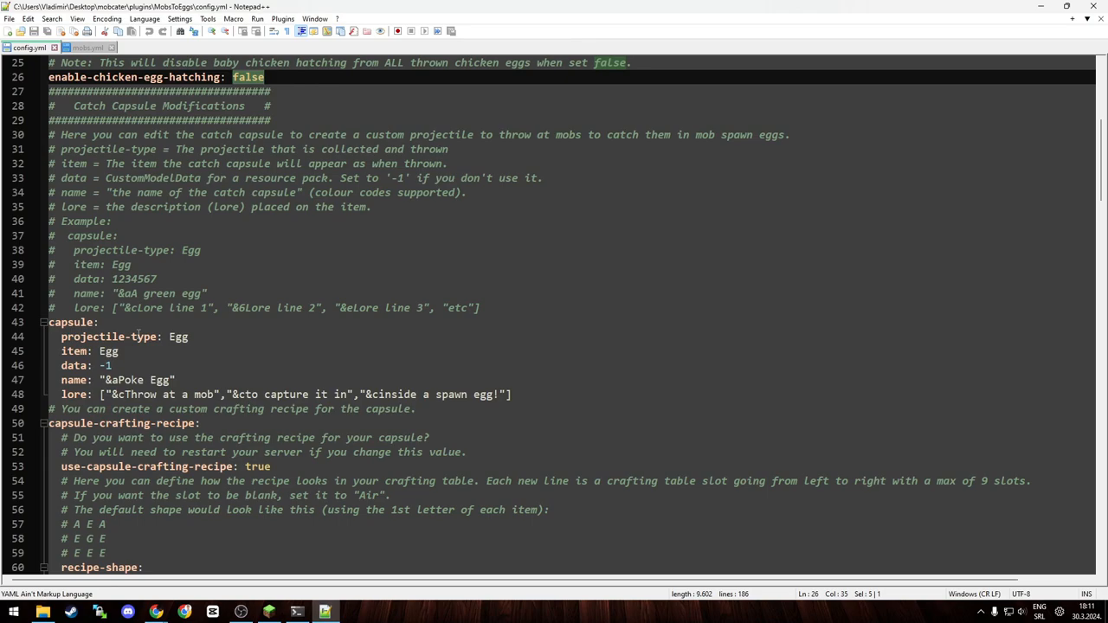
mouse_move(402, 392)
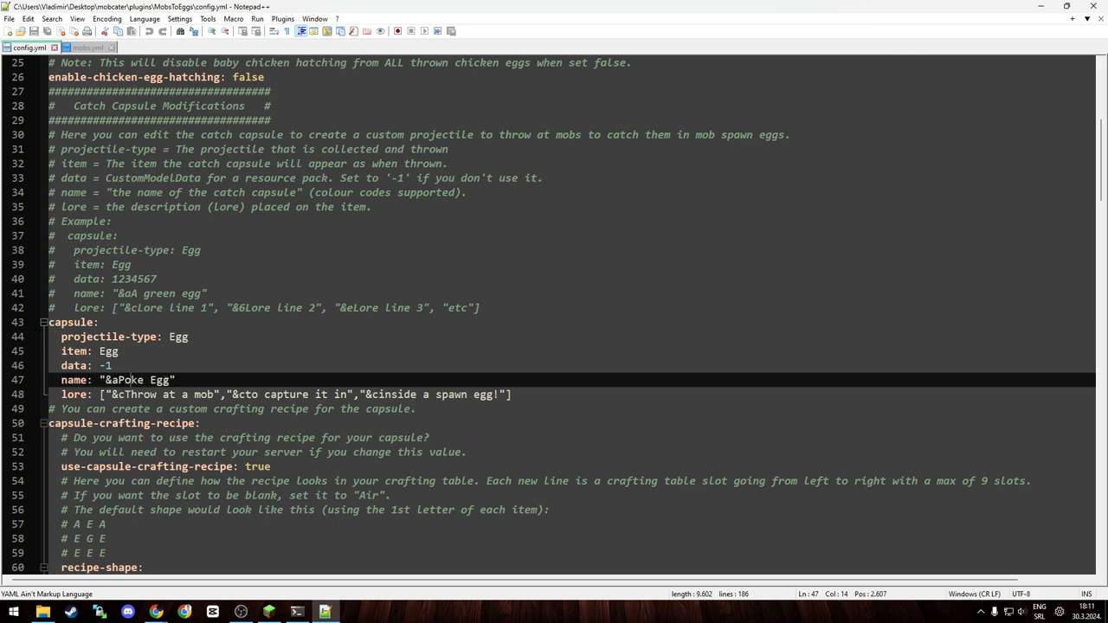
scroll("down", 3)
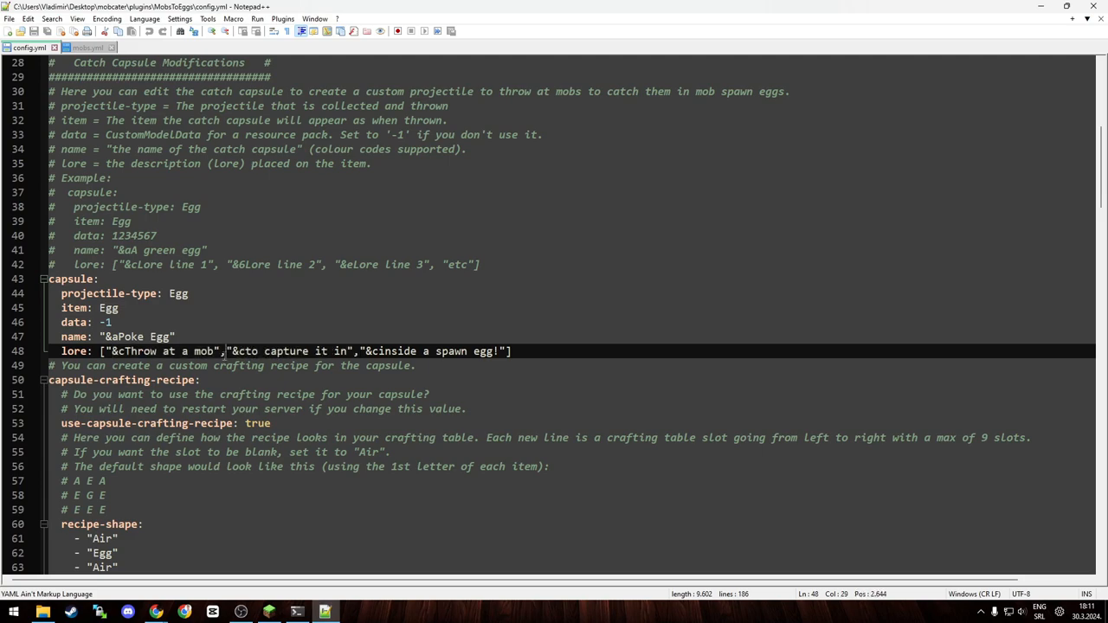
left_click(228, 349)
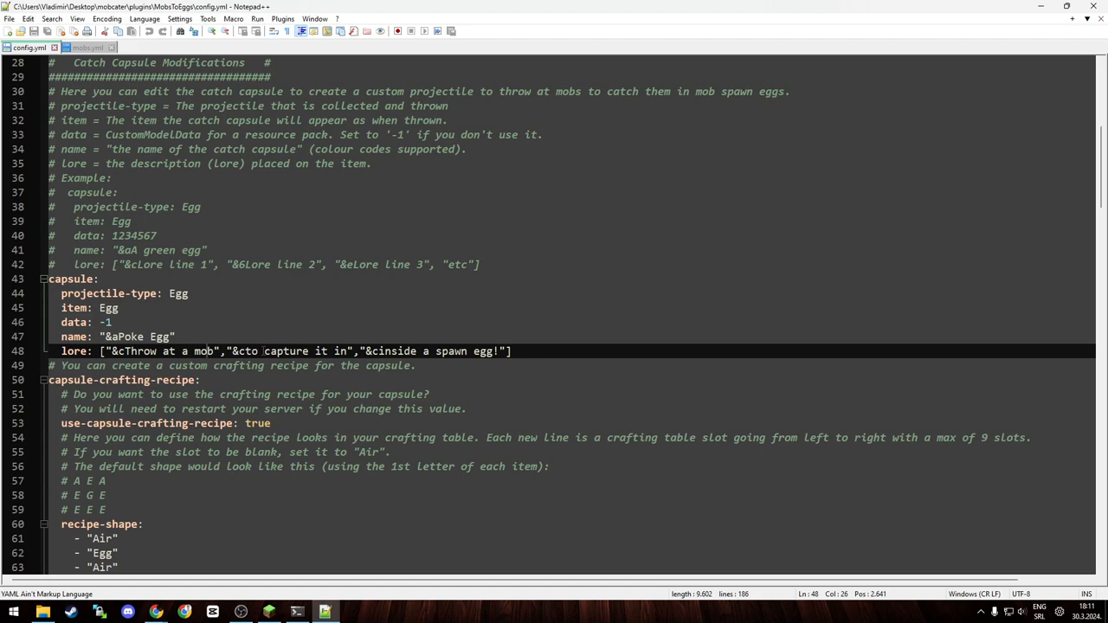
scroll("down", 3)
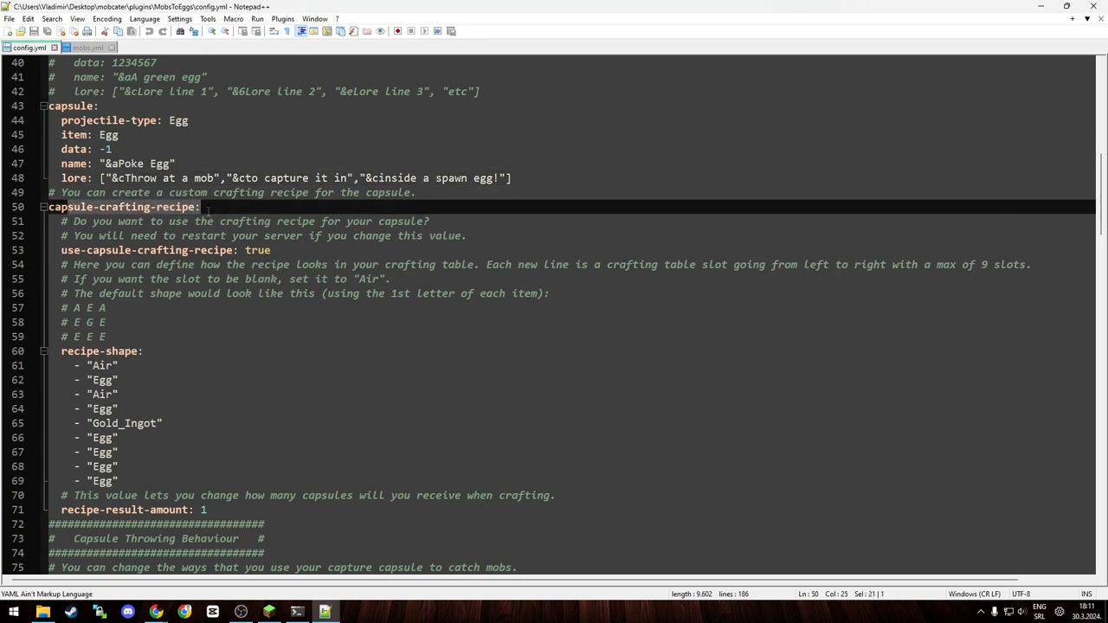
Step: Change recipe-result-amount from 1 to 4 in config.yml
scroll("down", 3)
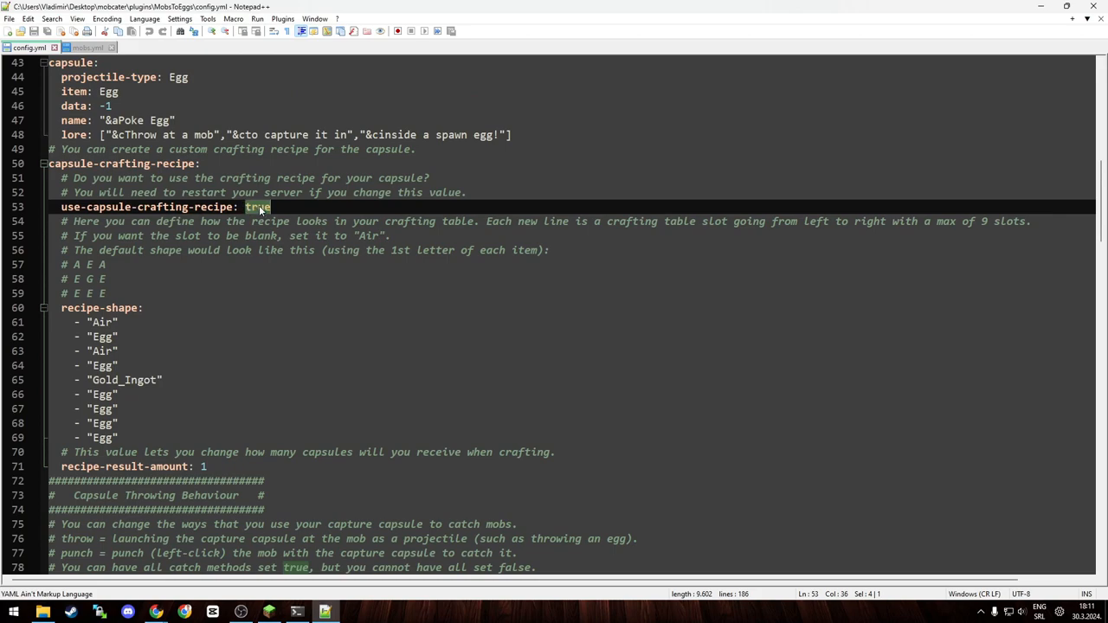
scroll("down", 3)
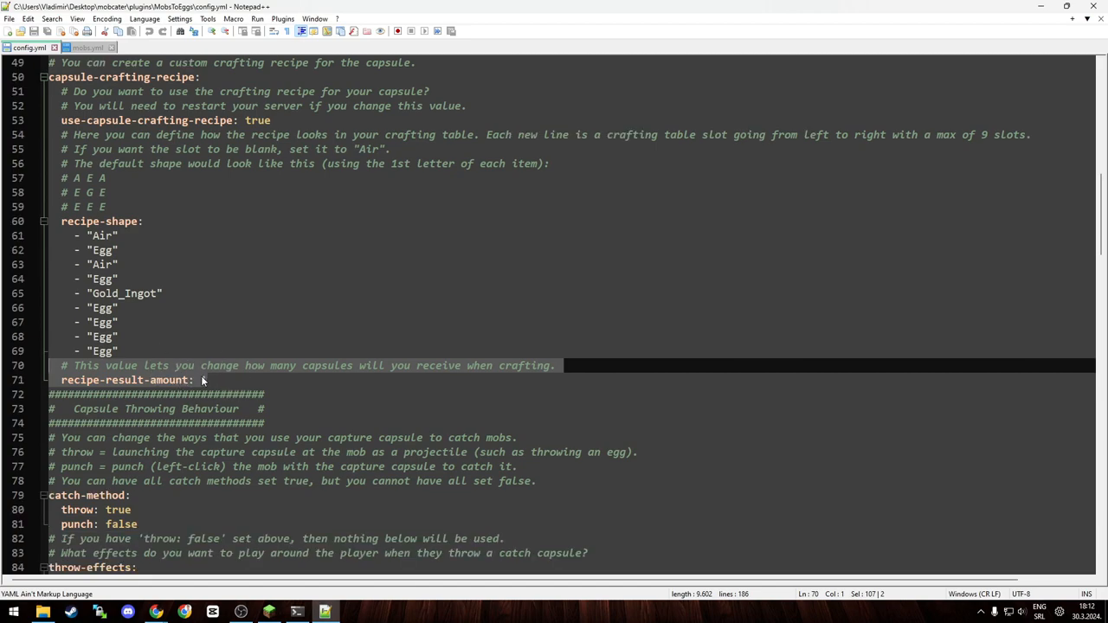
type("1")
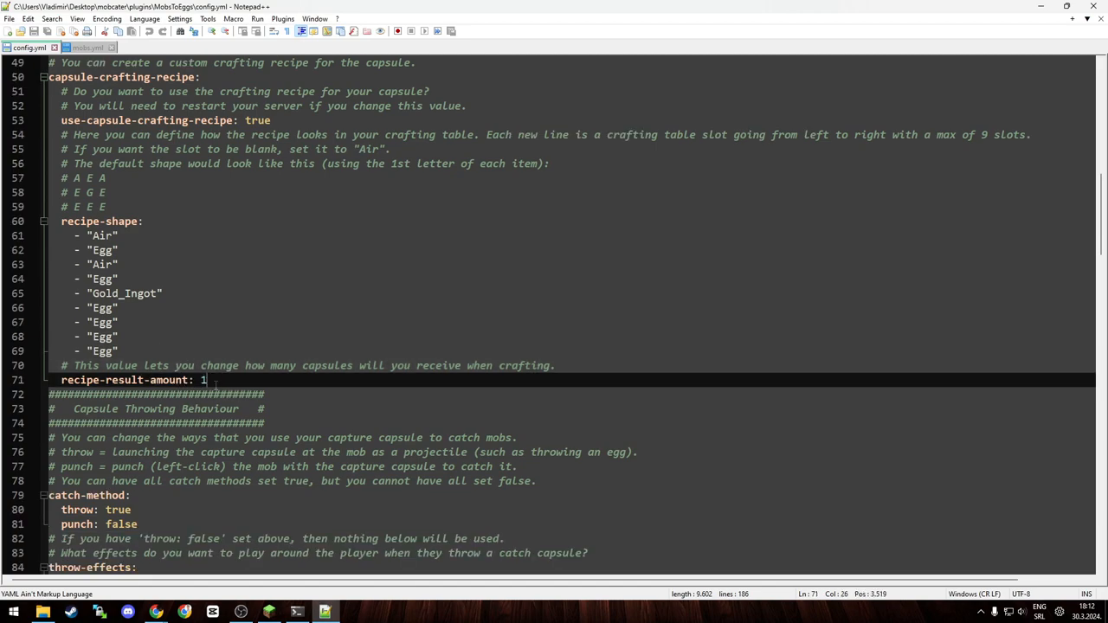
left_click(135, 308)
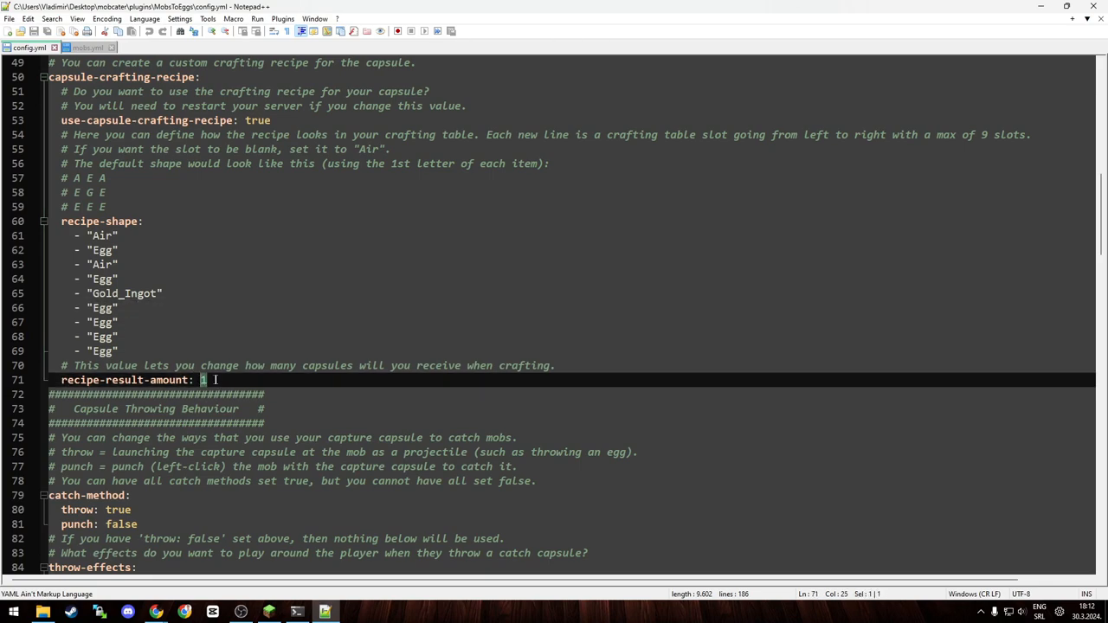
type("4")
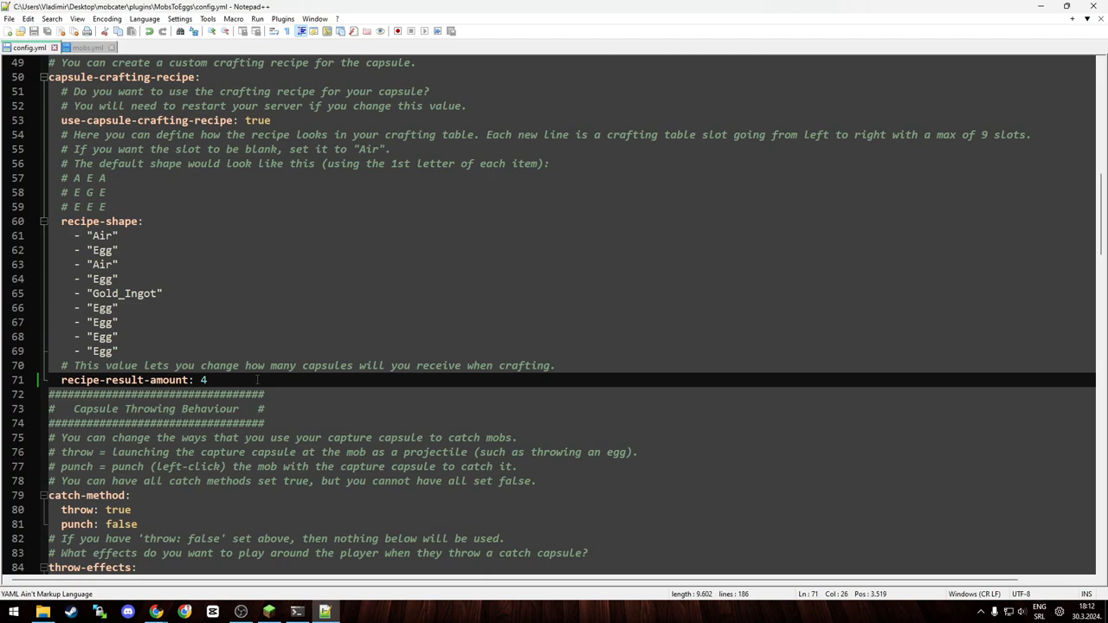
scroll("down", 3)
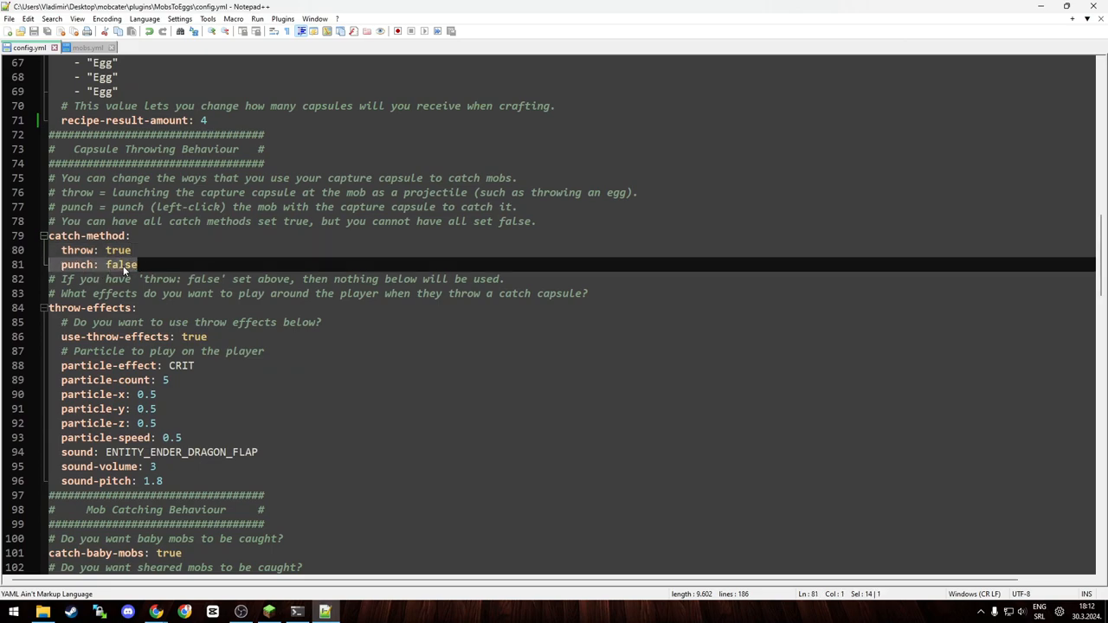
scroll("down", 3)
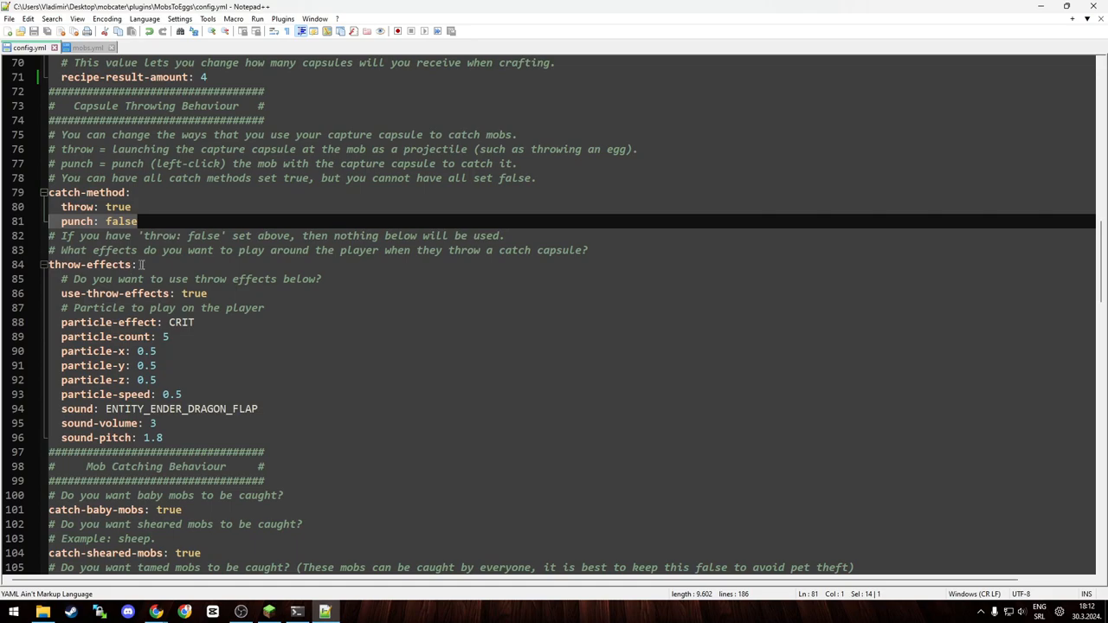
scroll("down", 3)
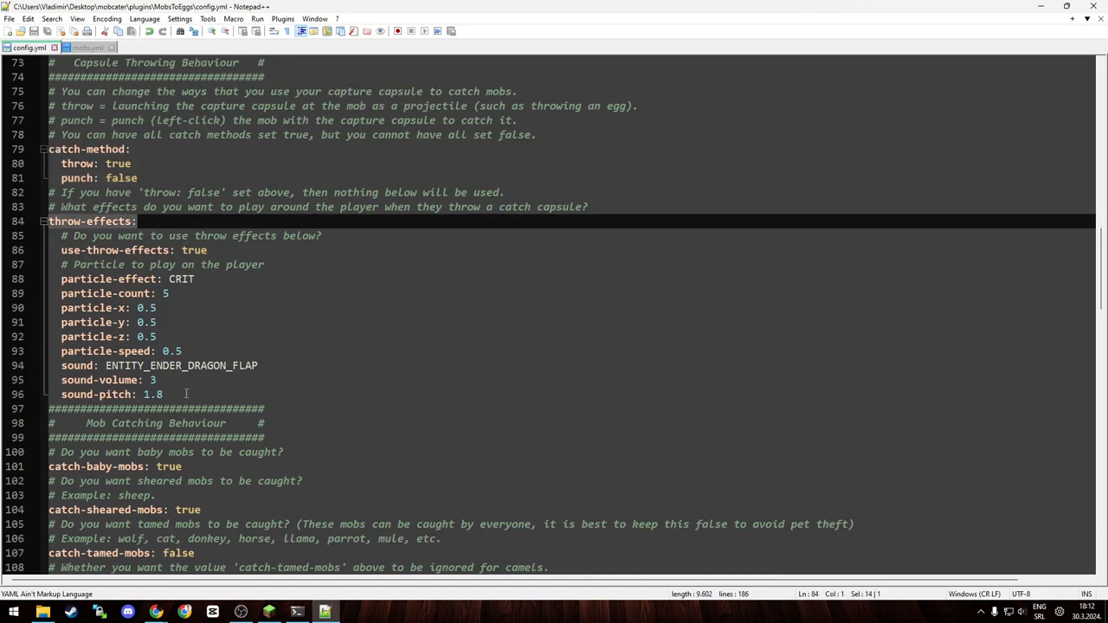
left_click(166, 292)
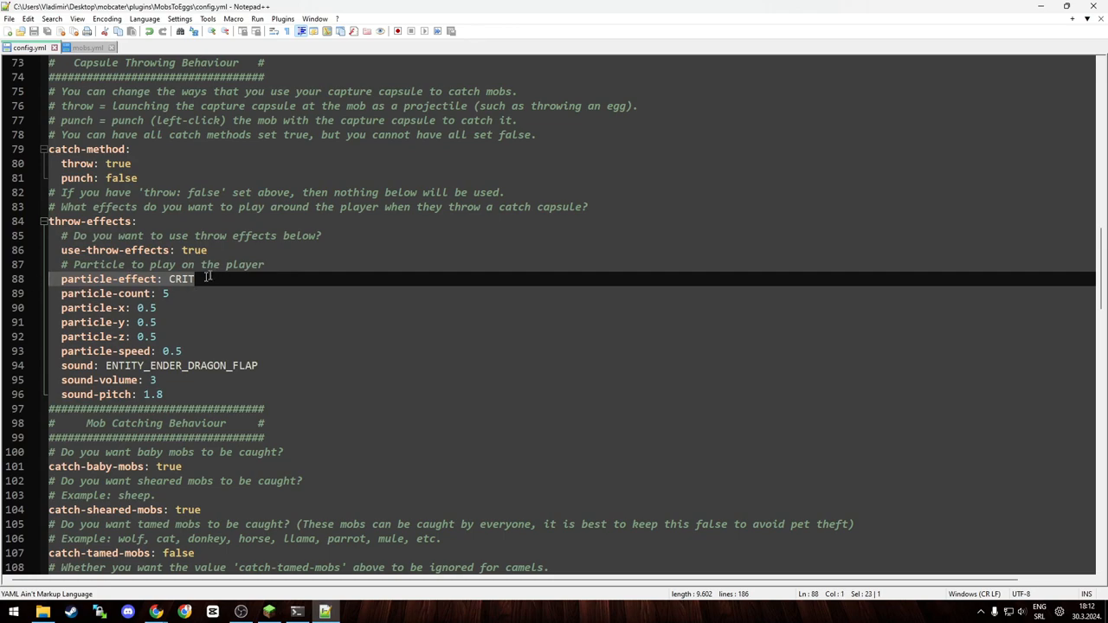
mouse_move(192, 279)
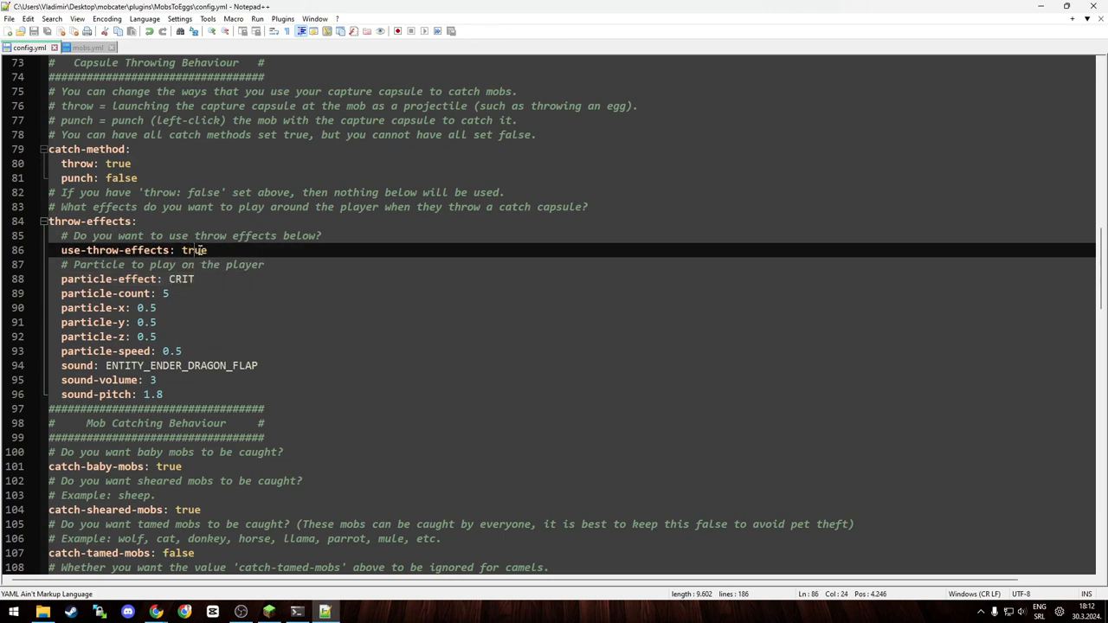
scroll("down", 3)
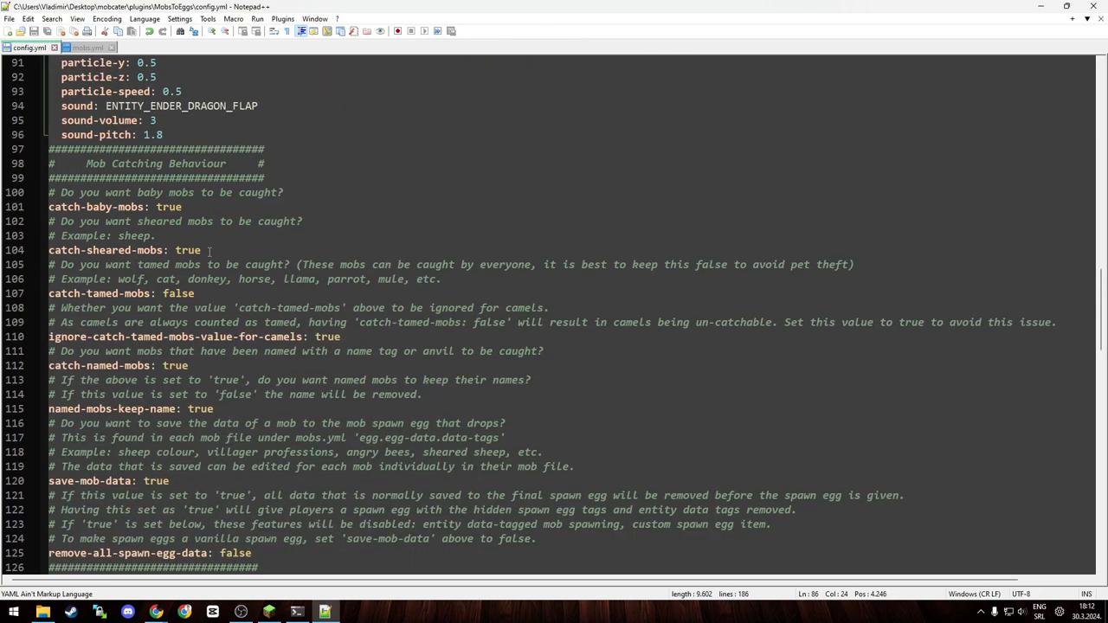
left_click(197, 208)
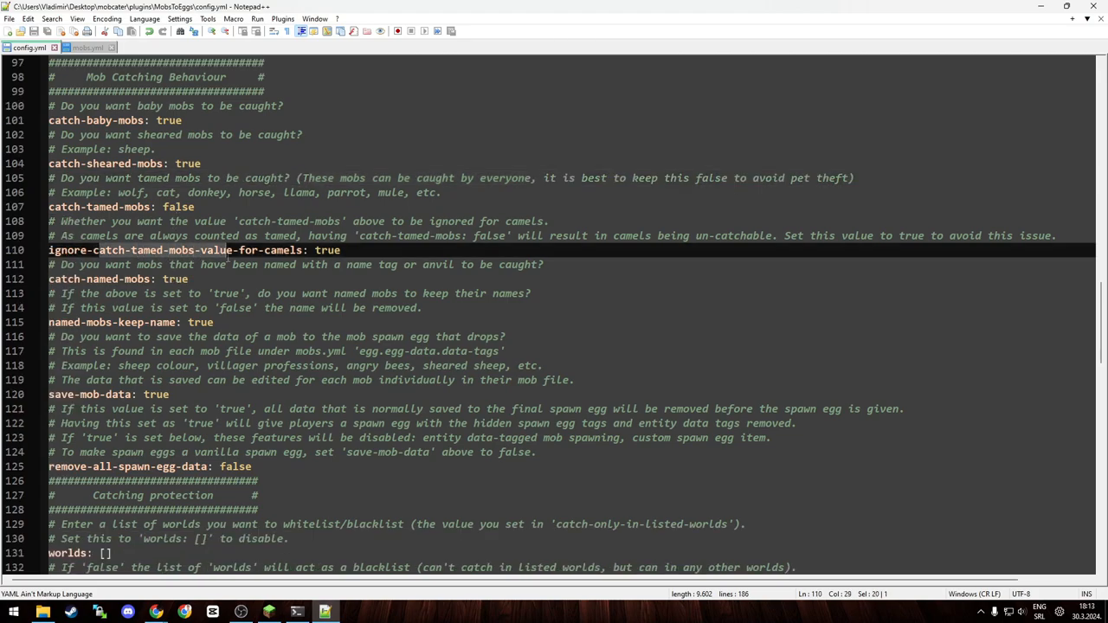
scroll("down", 3)
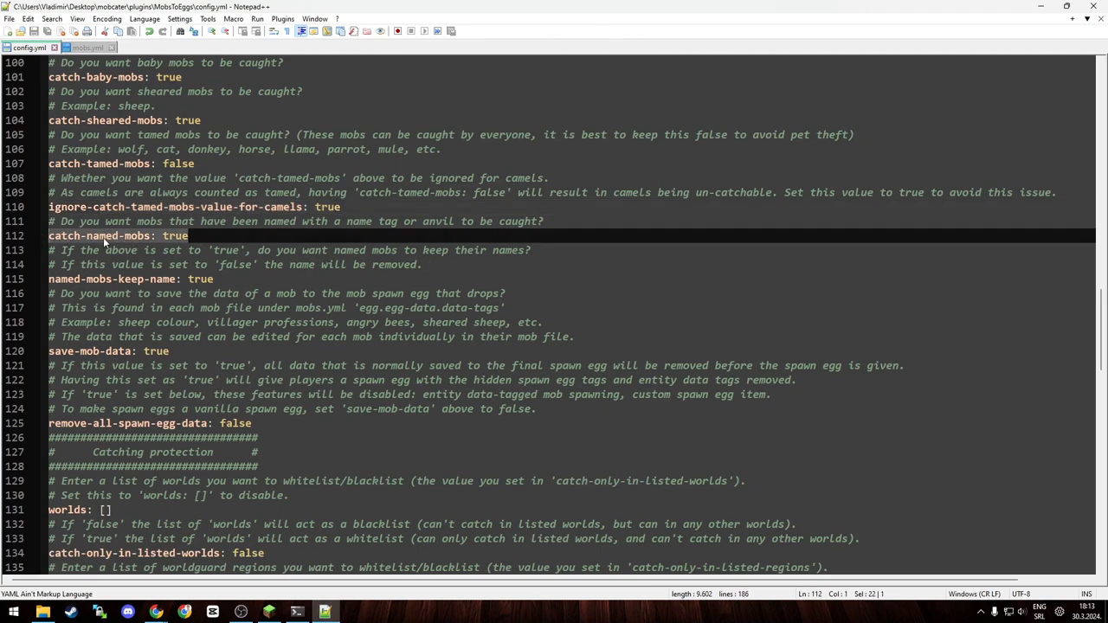
mouse_move(152, 246)
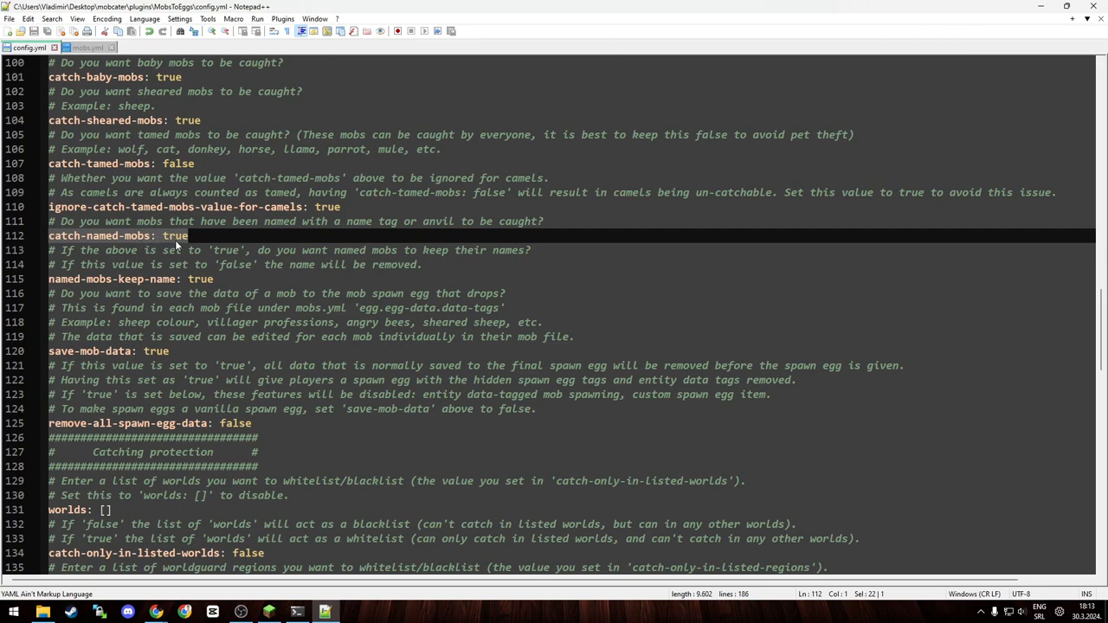
mouse_move(211, 263)
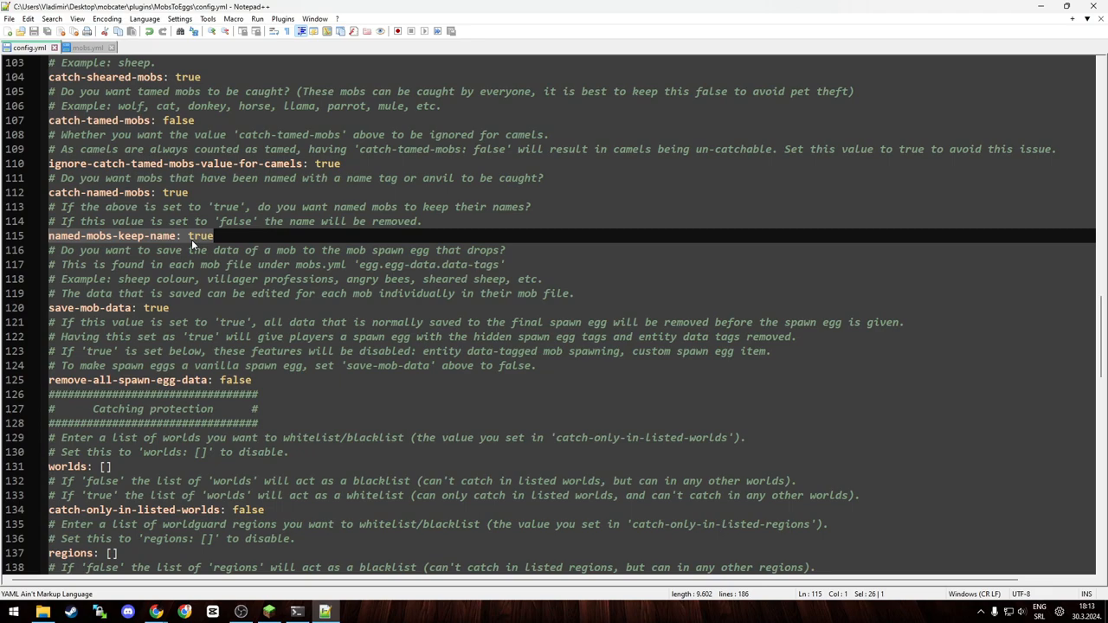
scroll("down", 3)
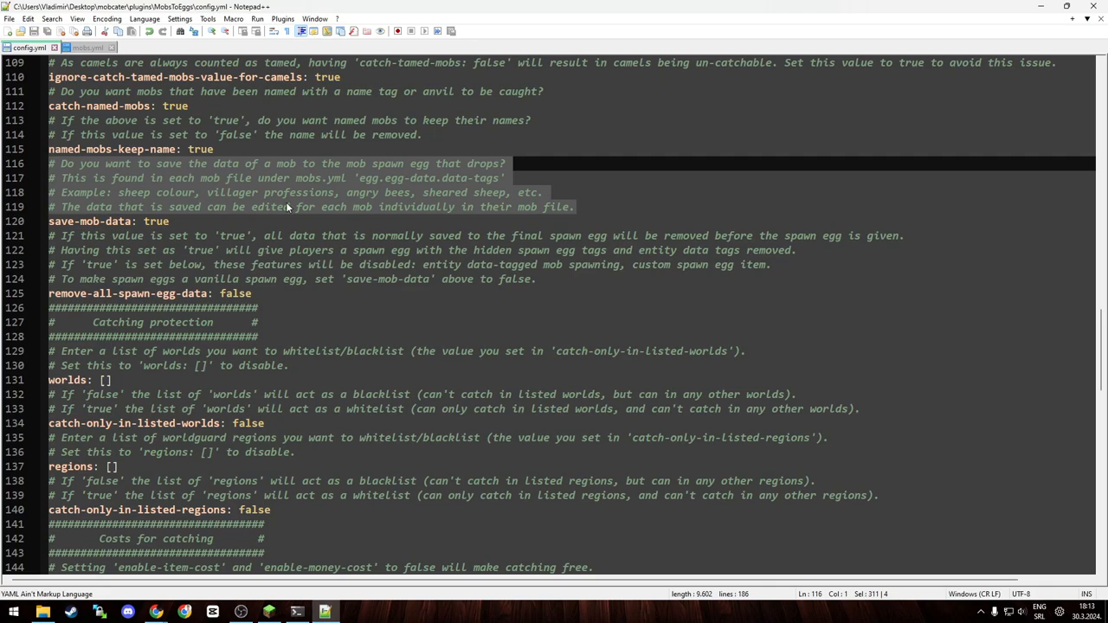
mouse_move(191, 286)
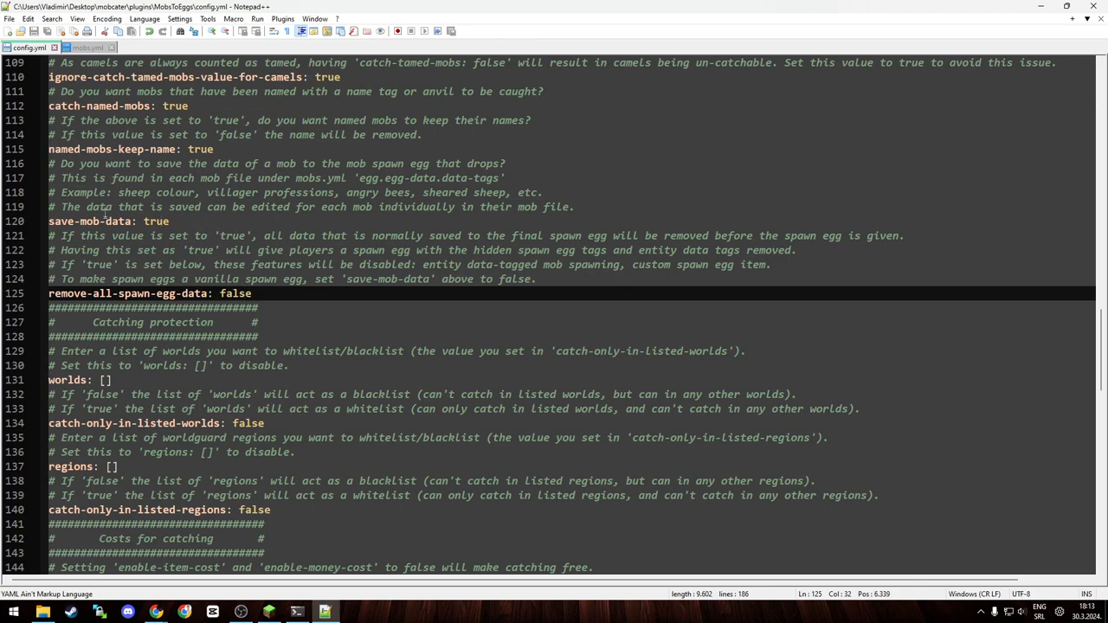
left_click(225, 236)
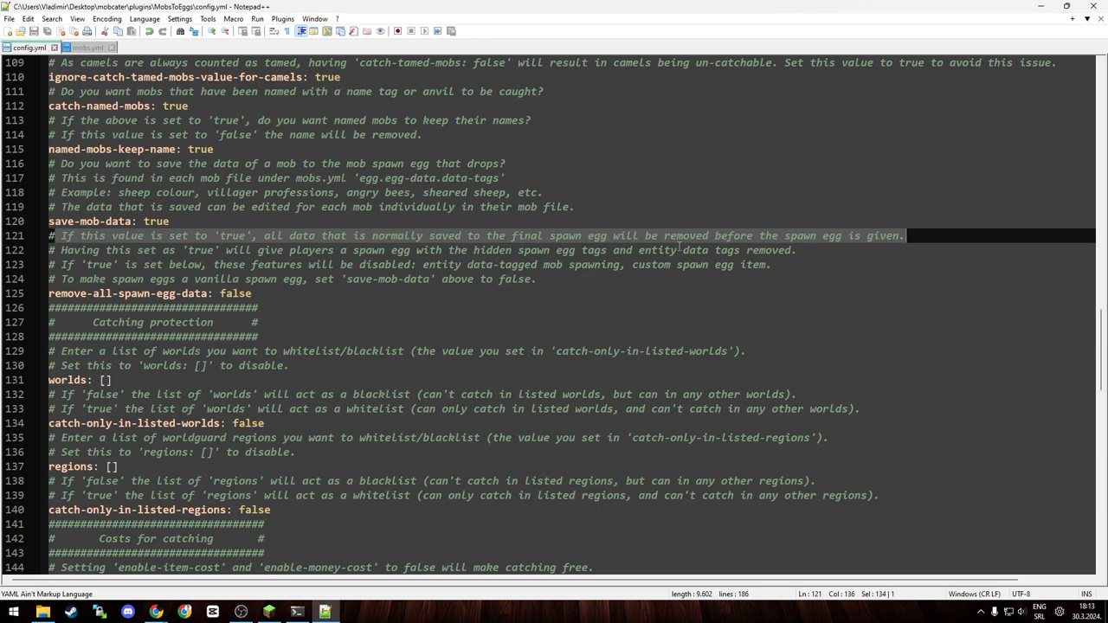
scroll("down", 3)
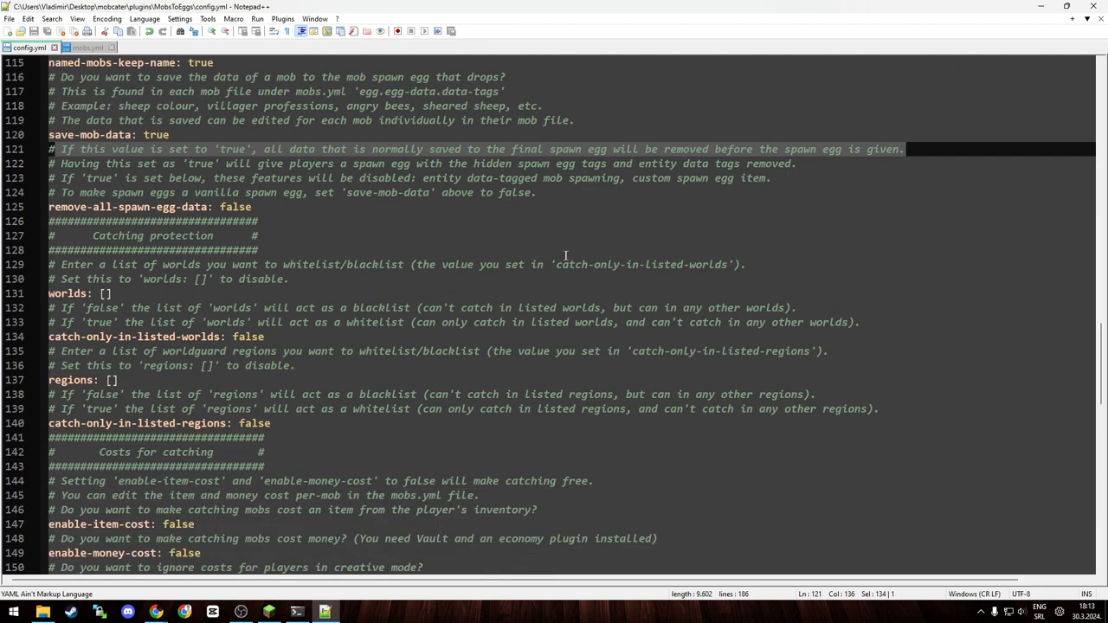
scroll("down", 3)
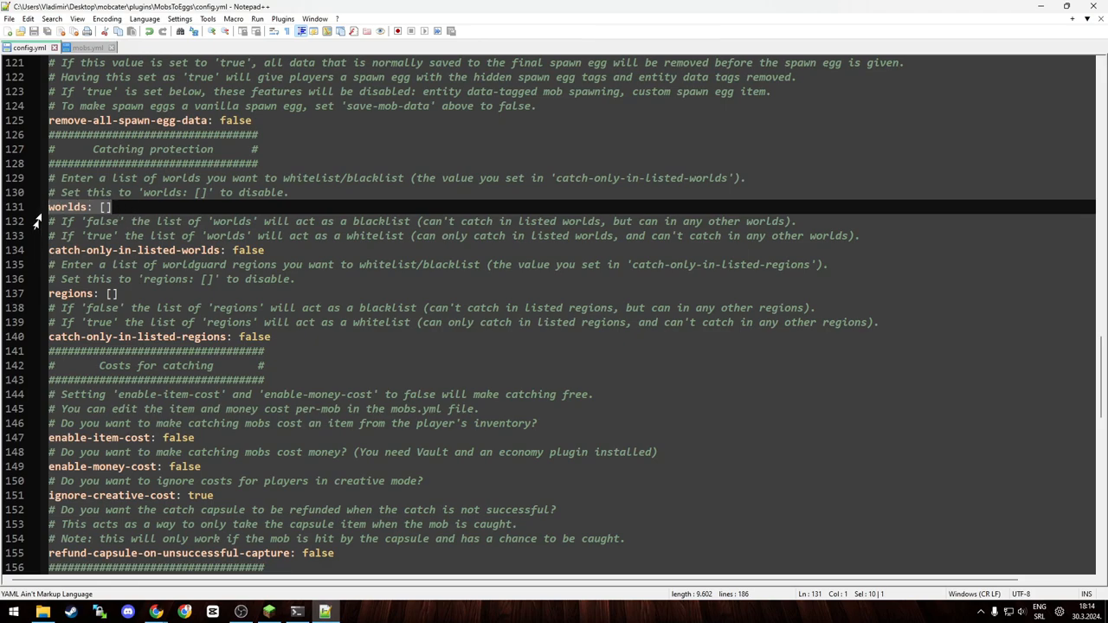
scroll("down", 3)
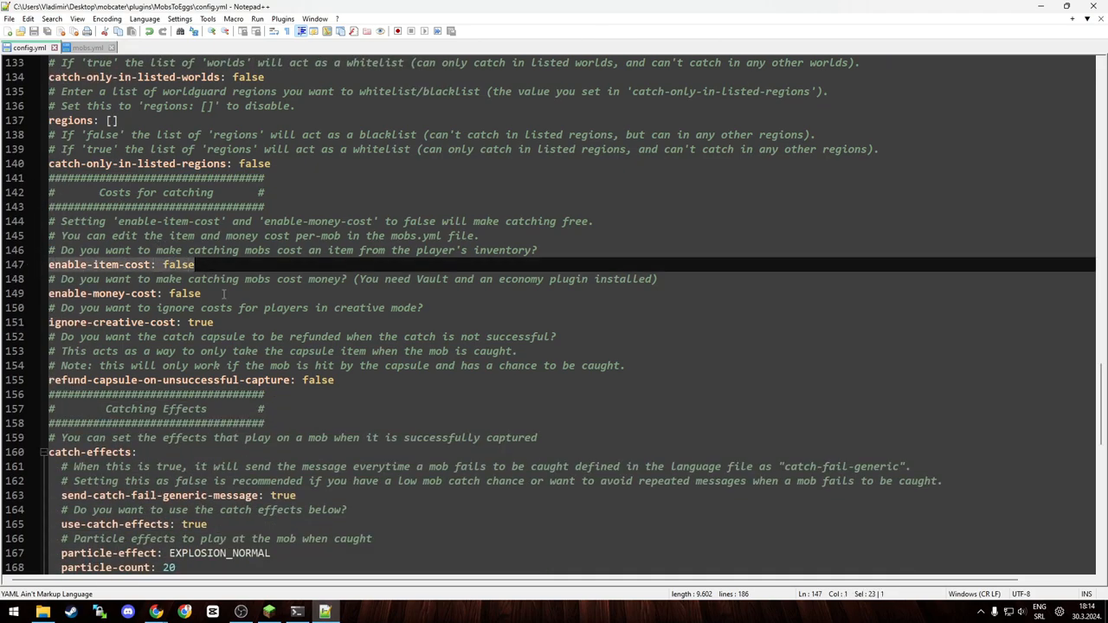
left_click(130, 322)
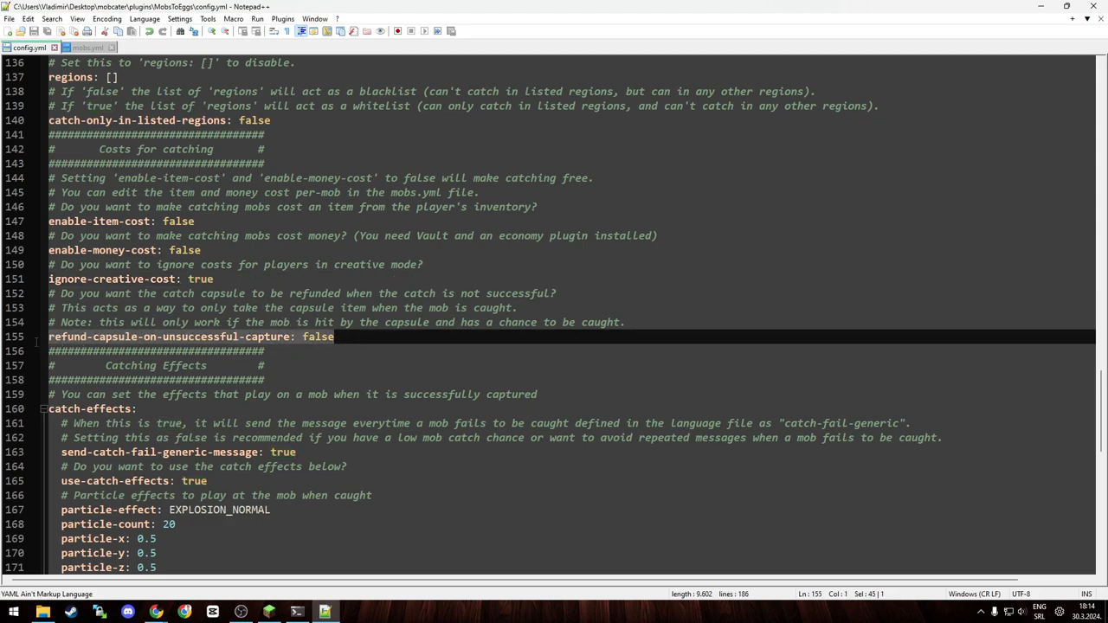
scroll("down", 3)
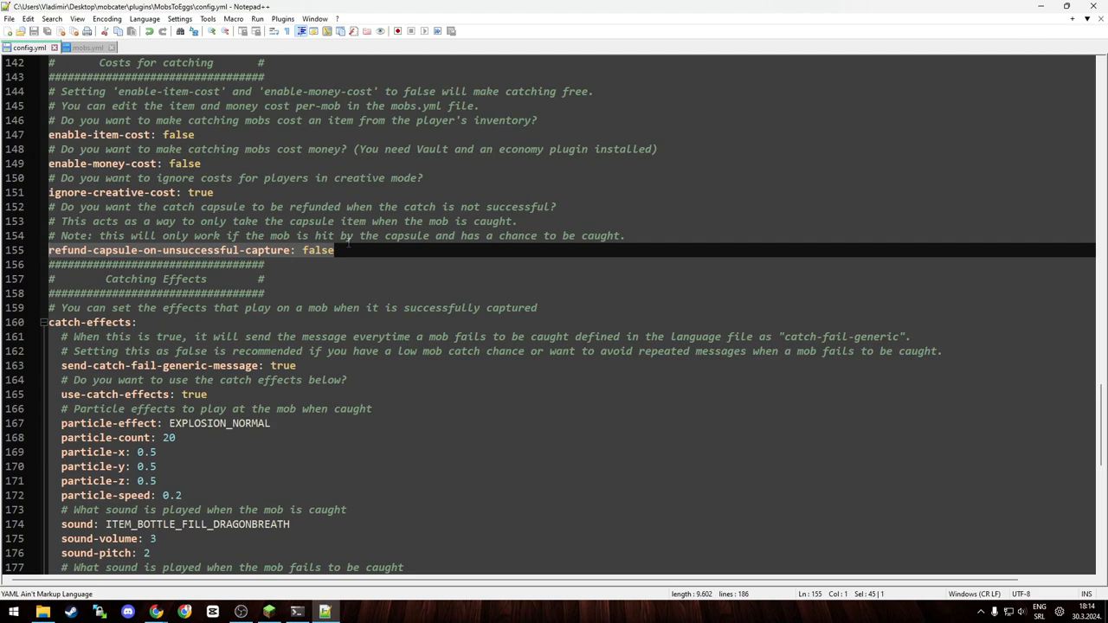
scroll("down", 3)
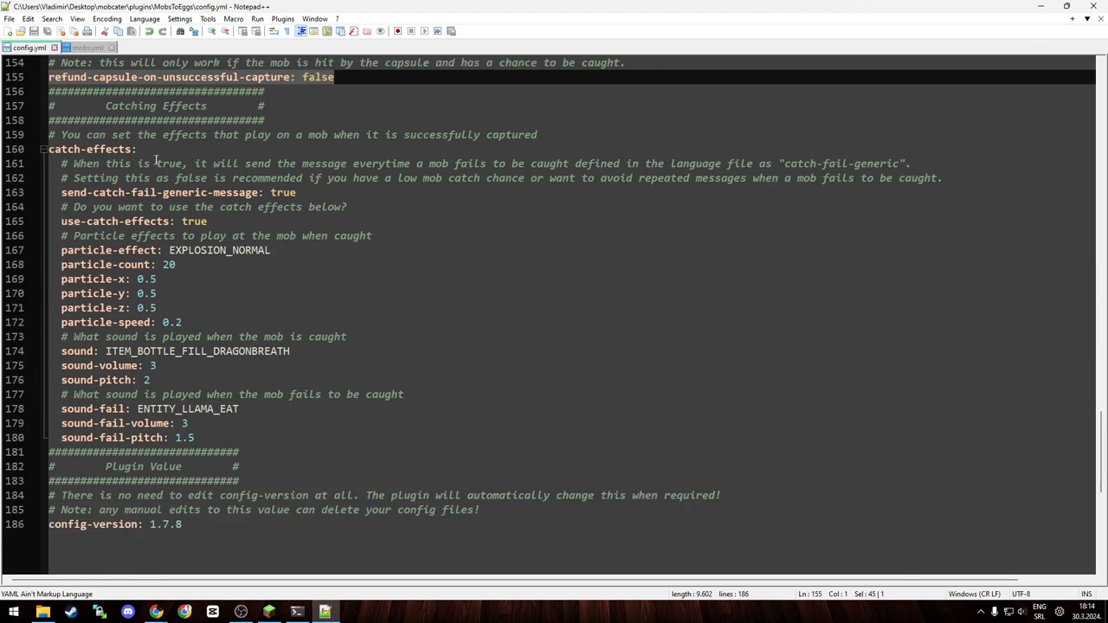